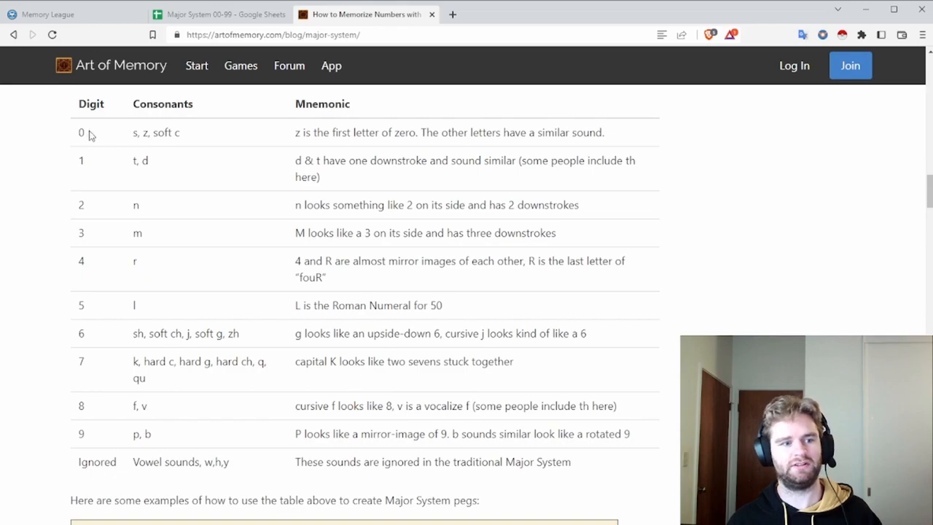
{"action": "mouse_move", "coordinate": [126, 137]}
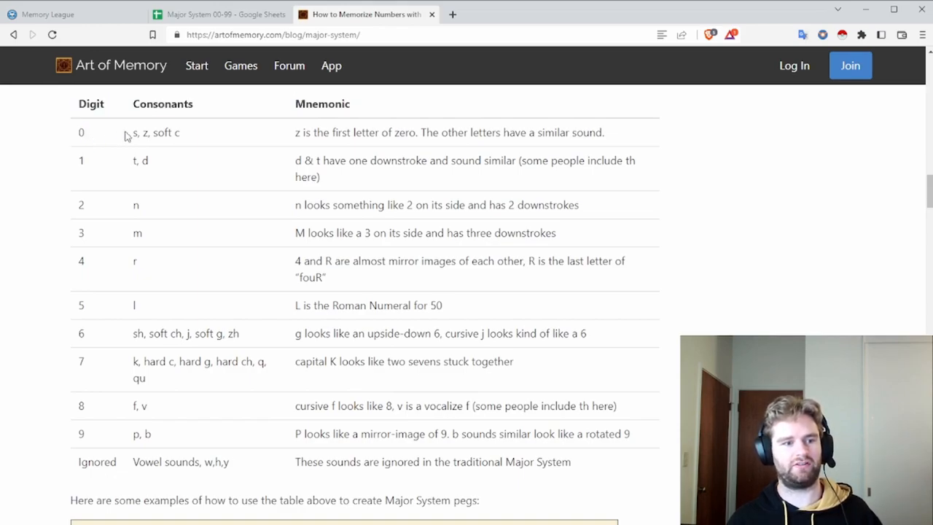
{"action": "mouse_move", "coordinate": [186, 149]}
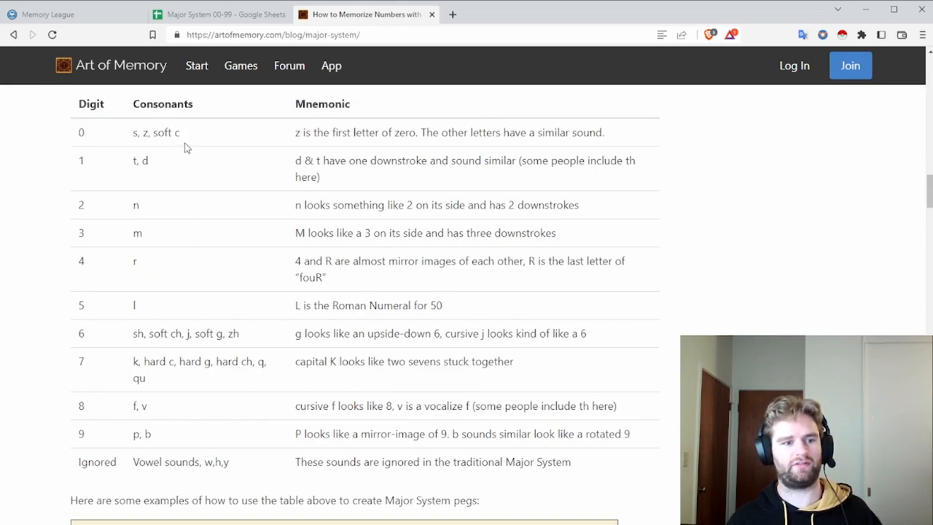
{"action": "mouse_move", "coordinate": [166, 172]}
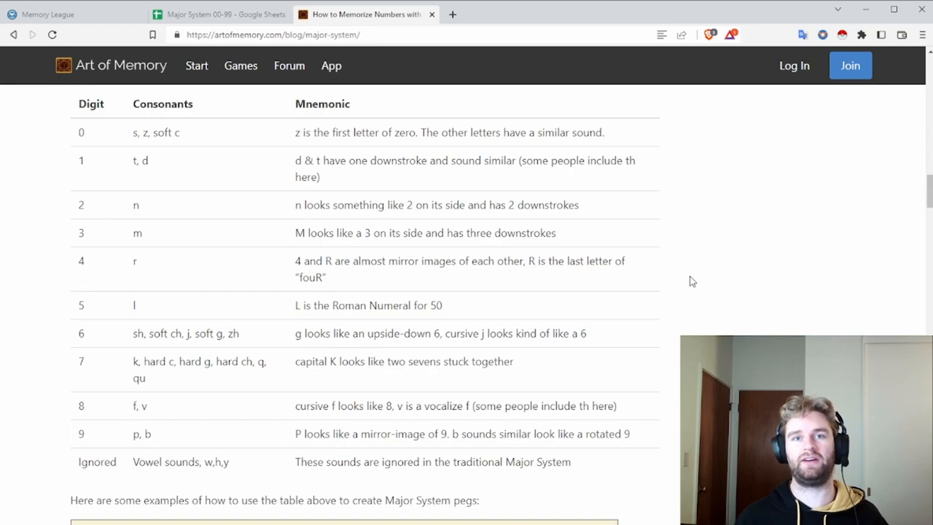
- Scroll through the digit-to-consonant table to the peg-creation example showing 11 as 'toad'
{"action": "scroll", "scroll_direction": "down", "scroll_amount": 3}
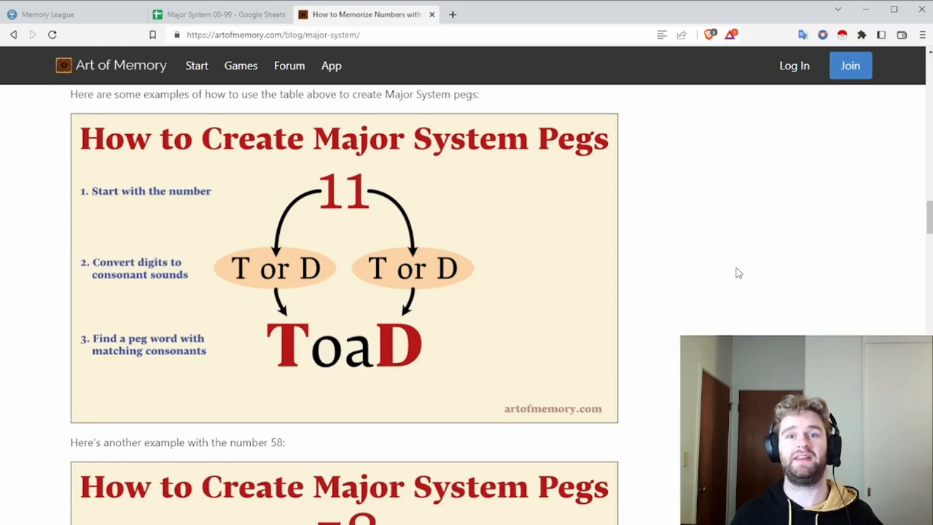
{"action": "scroll", "scroll_direction": "up", "scroll_amount": 3}
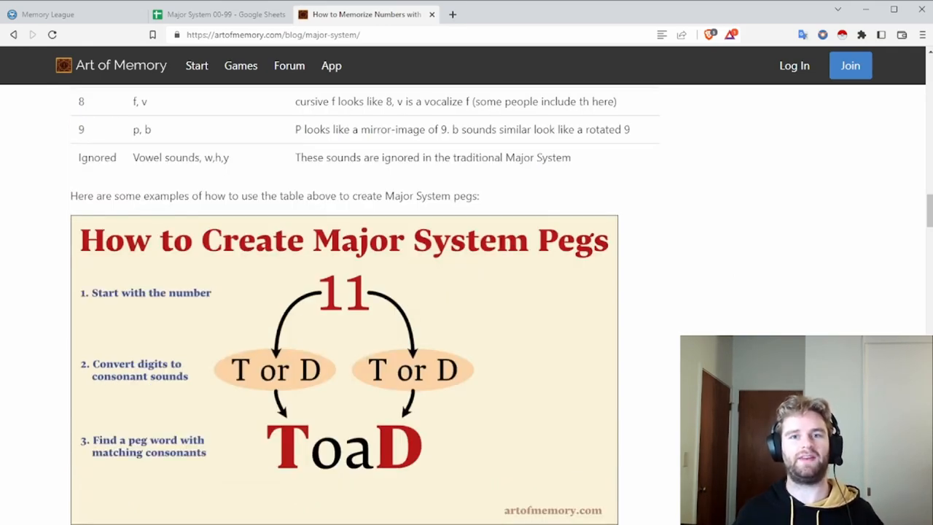
{"action": "mouse_move", "coordinate": [271, 333]}
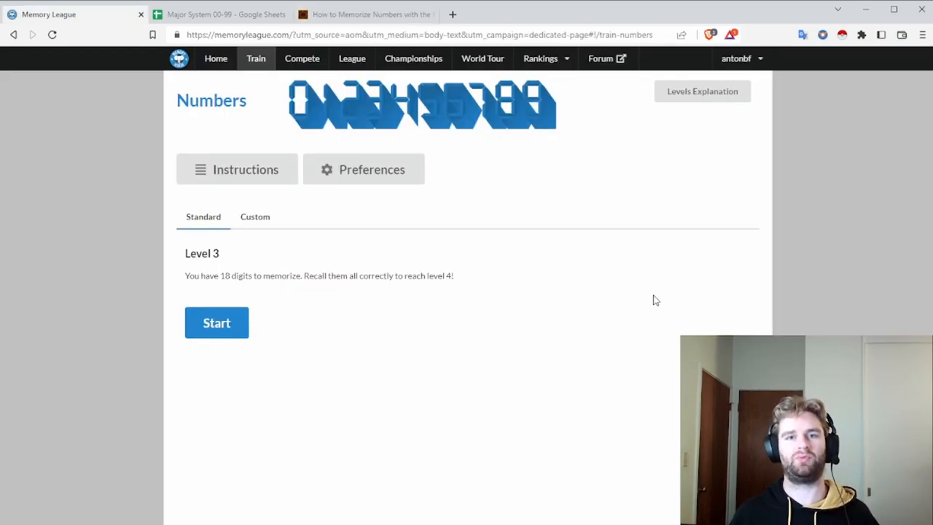
{"action": "left_click", "coordinate": [257, 58]}
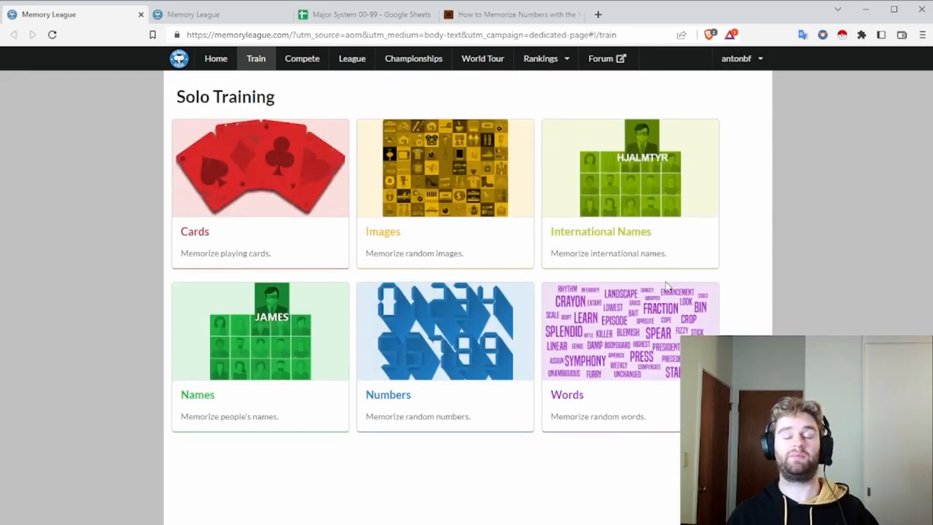
{"action": "mouse_move", "coordinate": [832, 228]}
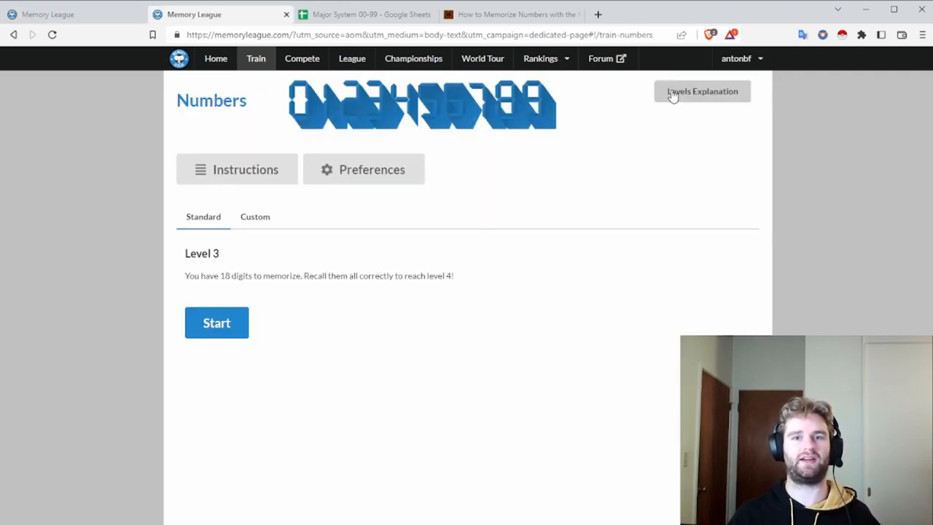
{"action": "left_click", "coordinate": [703, 90]}
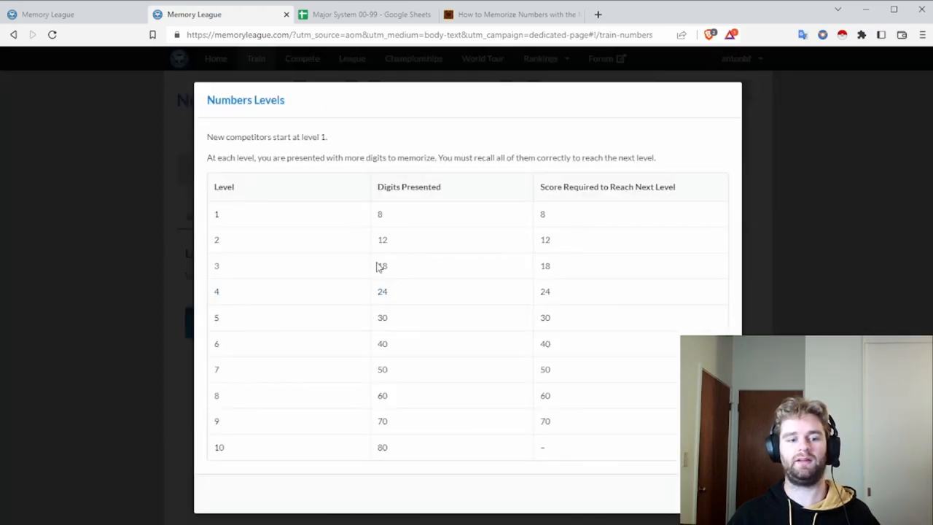
{"action": "mouse_move", "coordinate": [379, 277]}
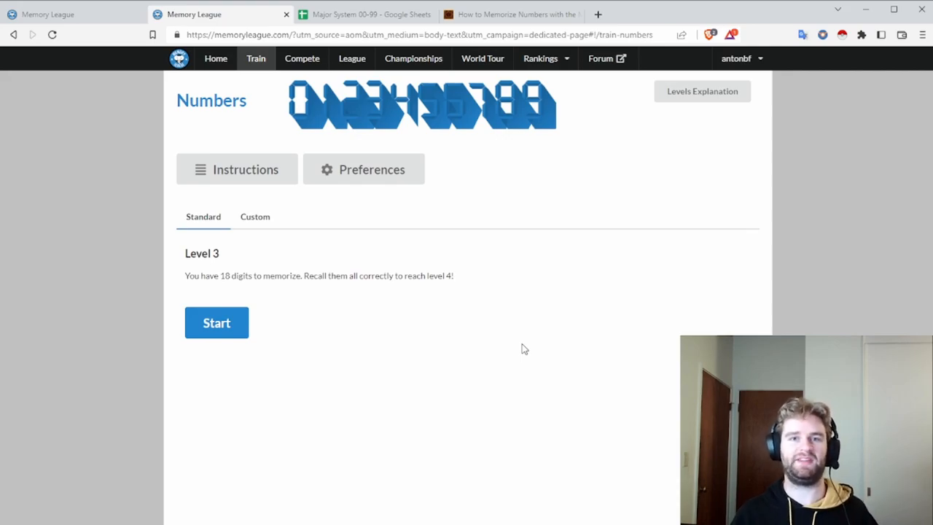
{"action": "left_click", "coordinate": [364, 15]}
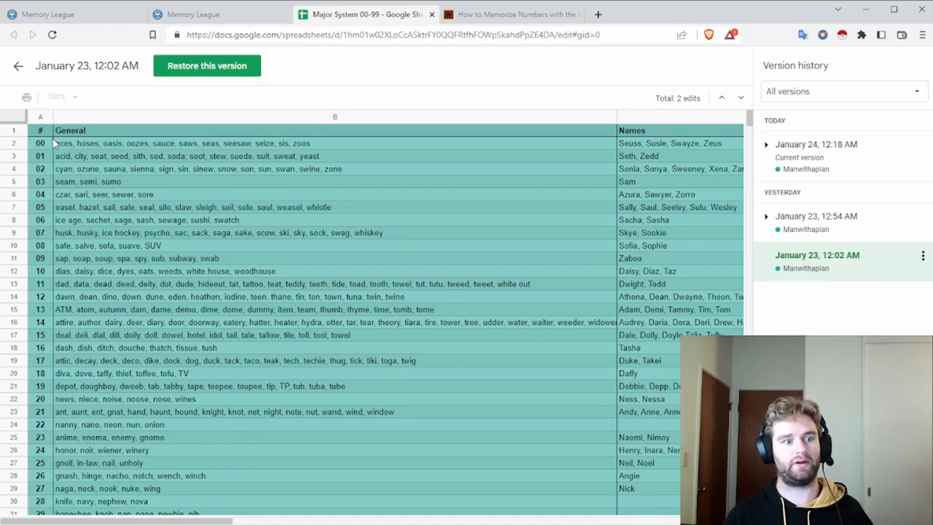
- Show the January 23 version of the Major System 00-99 peg grid spreadsheet
{"action": "left_click", "coordinate": [816, 216]}
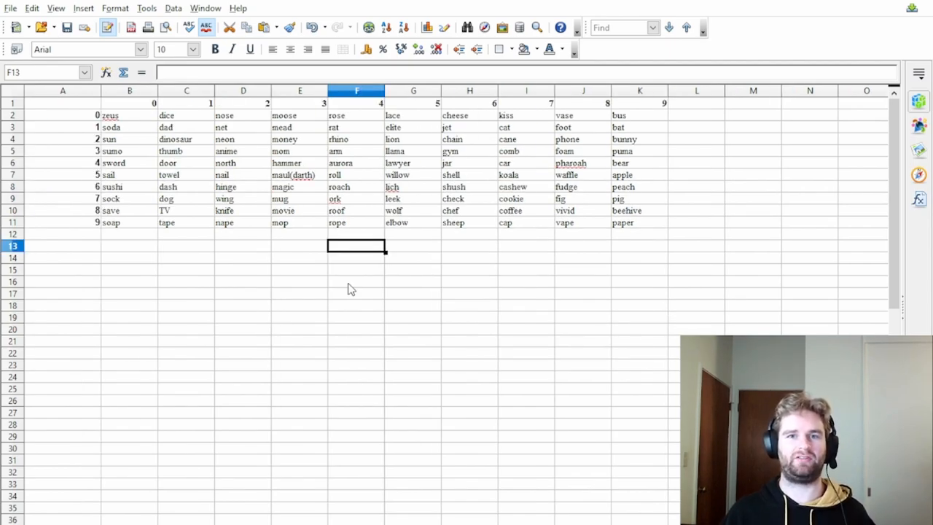
{"action": "left_click_drag", "start_coordinate": [187, 127], "coordinate": [187, 210]}
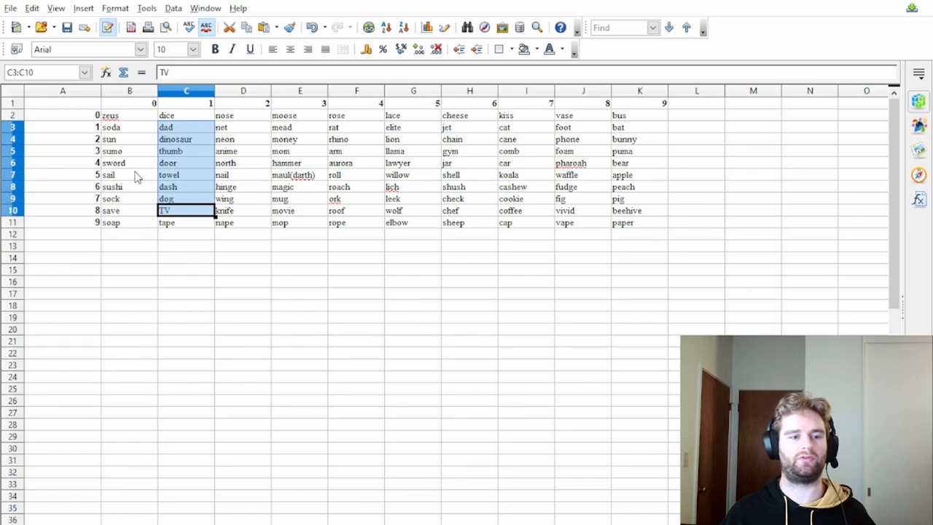
{"action": "left_click", "coordinate": [242, 245]}
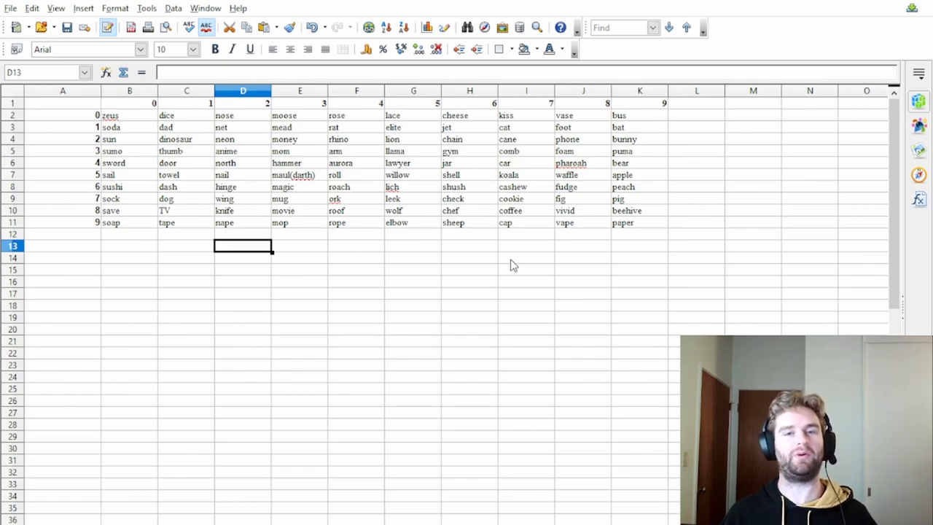
{"action": "mouse_move", "coordinate": [420, 282]}
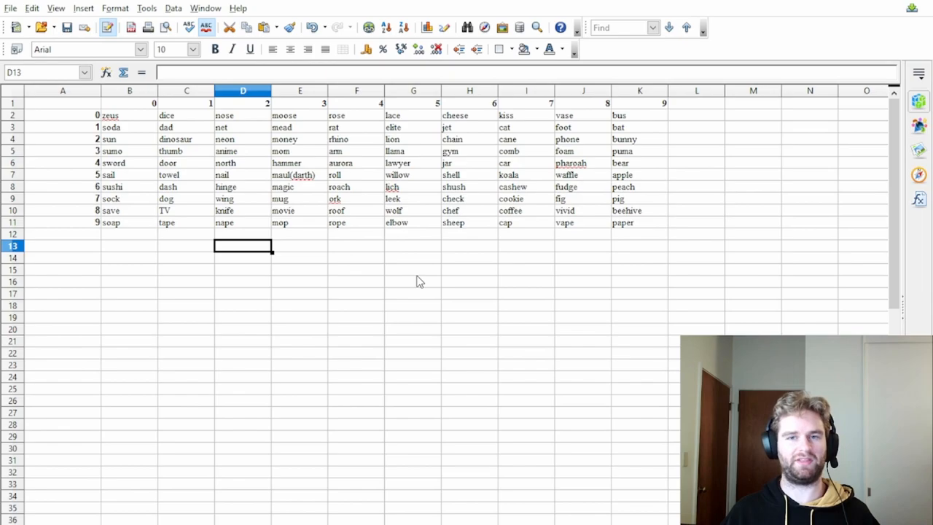
{"action": "left_click", "coordinate": [128, 115]}
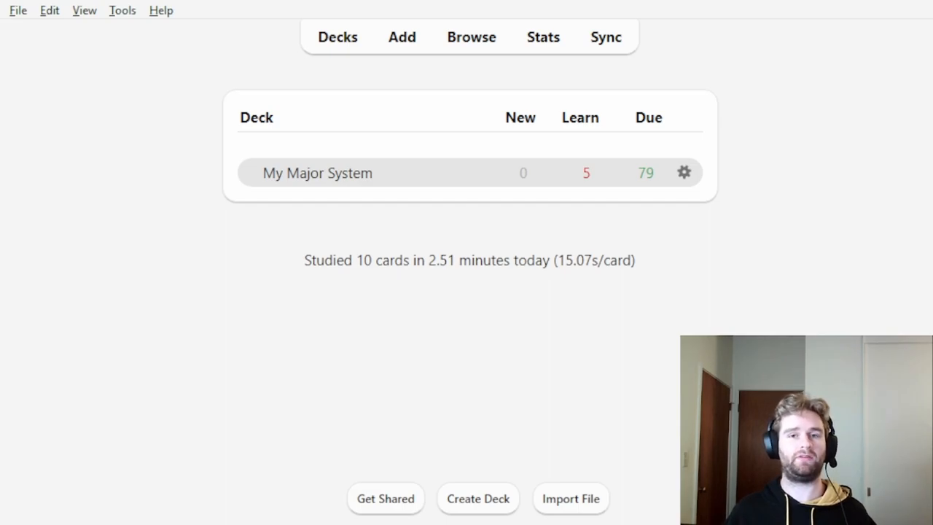
- View the My Major System deck's statistics with its one-month reviews chart averaging 13.9 s per card
{"action": "left_click", "coordinate": [318, 172]}
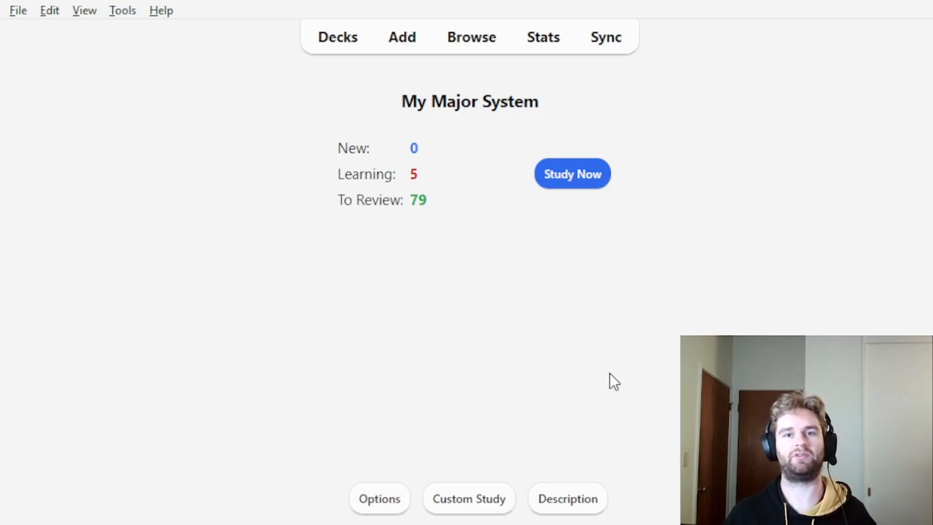
{"action": "left_click", "coordinate": [542, 36]}
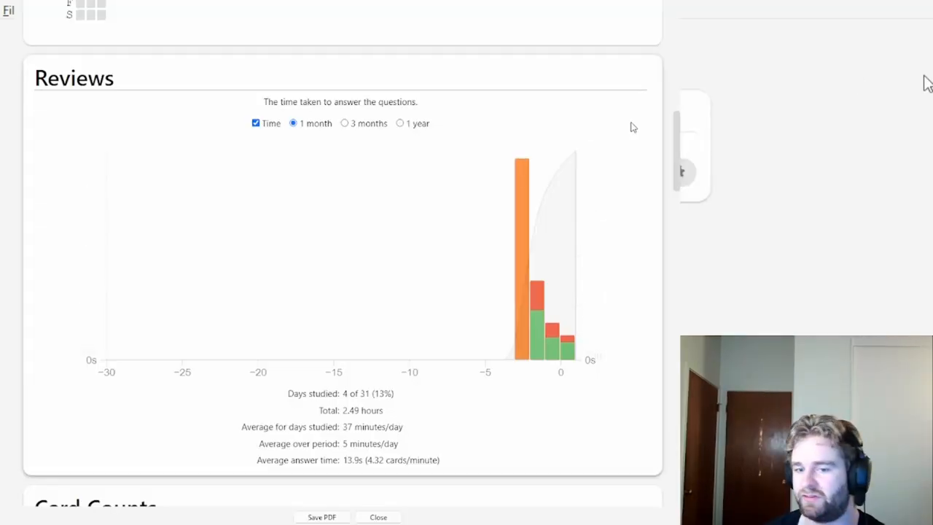
{"action": "mouse_move", "coordinate": [522, 206]}
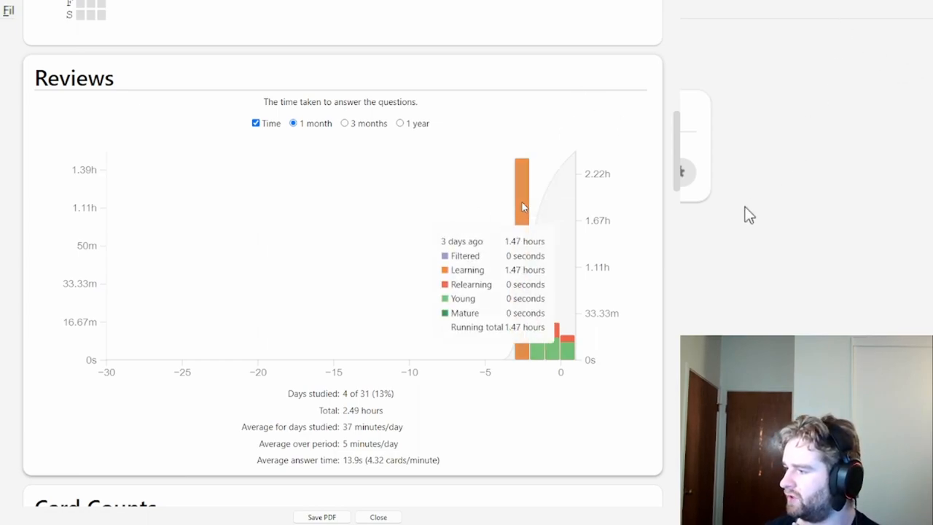
{"action": "mouse_move", "coordinate": [357, 144]}
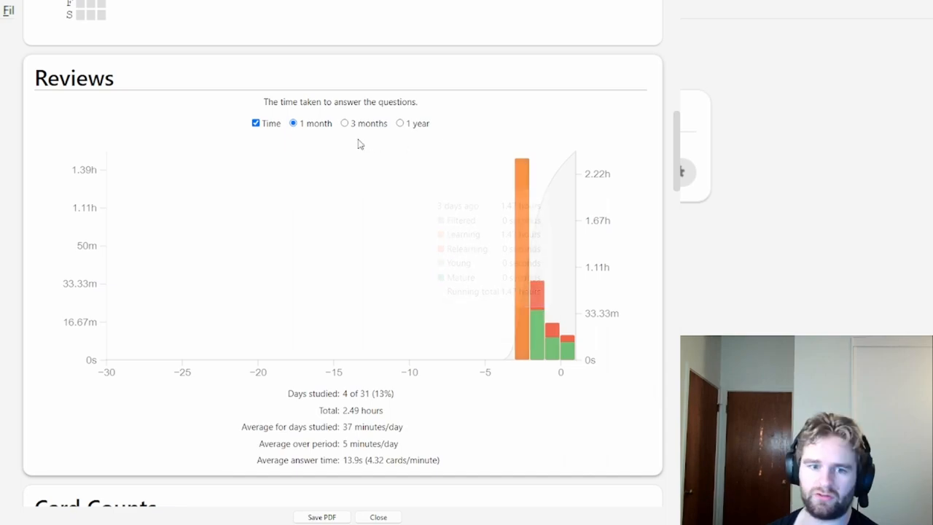
{"action": "mouse_move", "coordinate": [536, 298]}
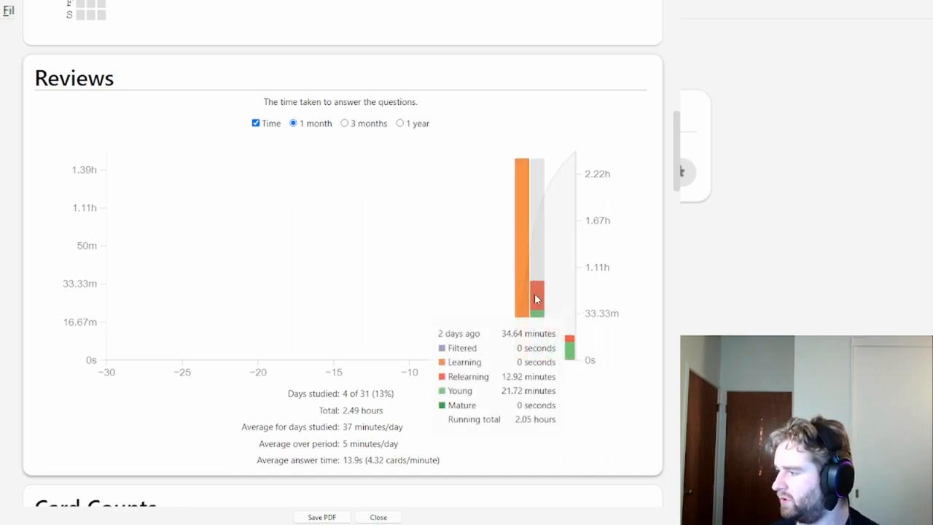
{"action": "mouse_move", "coordinate": [568, 290]}
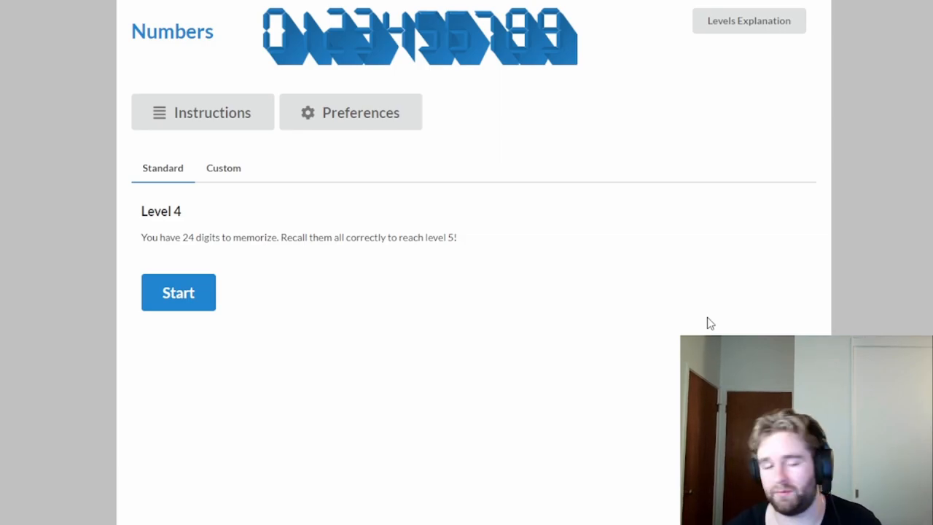
- Start the Level 4 Numbers attempt and skip the countdown to begin memorizing
{"action": "left_click", "coordinate": [749, 20]}
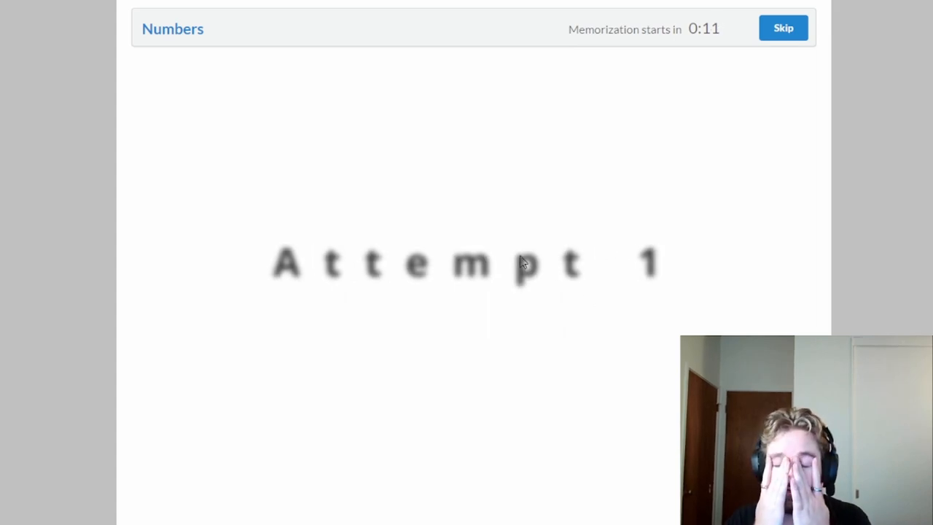
{"action": "left_click", "coordinate": [783, 27]}
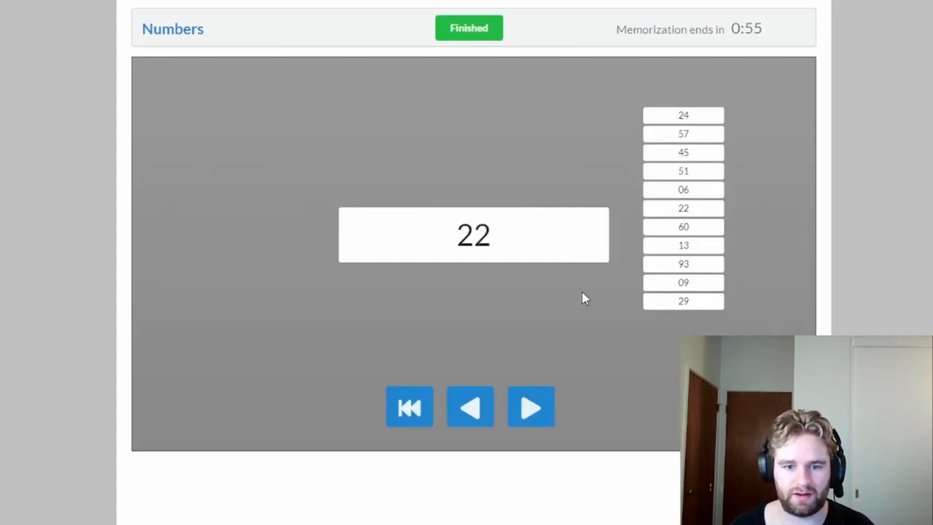
- Memorize the 24 digits pair by pair, advancing through 22, 24, 45, 51, 60 and 13
{"action": "left_click", "coordinate": [530, 407]}
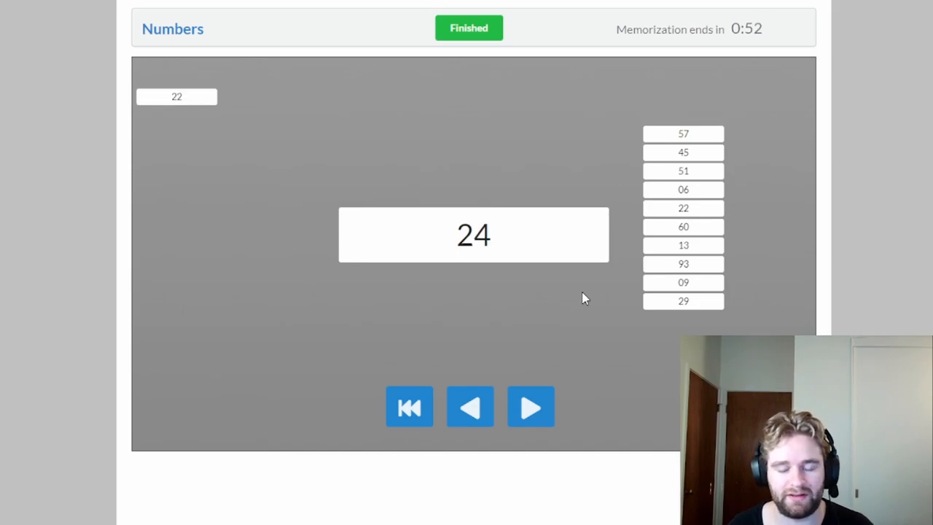
{"action": "left_click", "coordinate": [531, 407]}
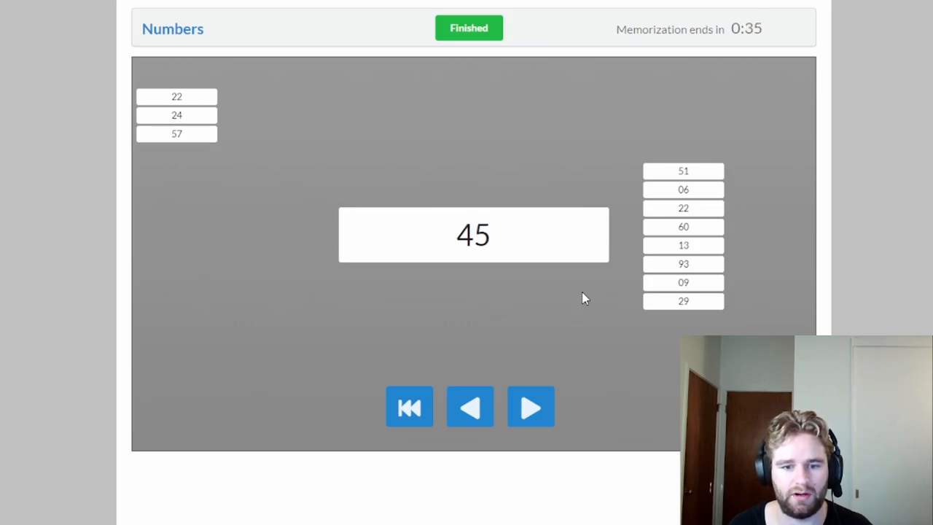
{"action": "left_click", "coordinate": [530, 406]}
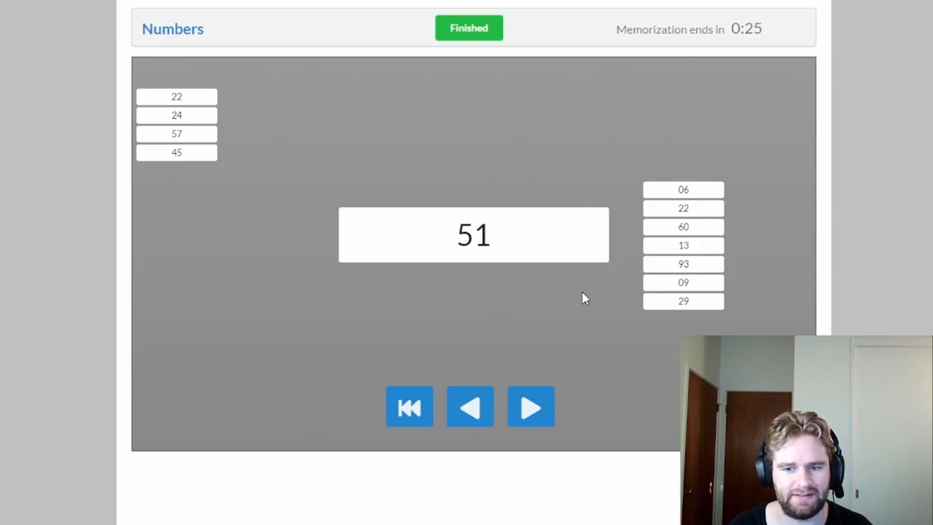
{"action": "left_click", "coordinate": [531, 406]}
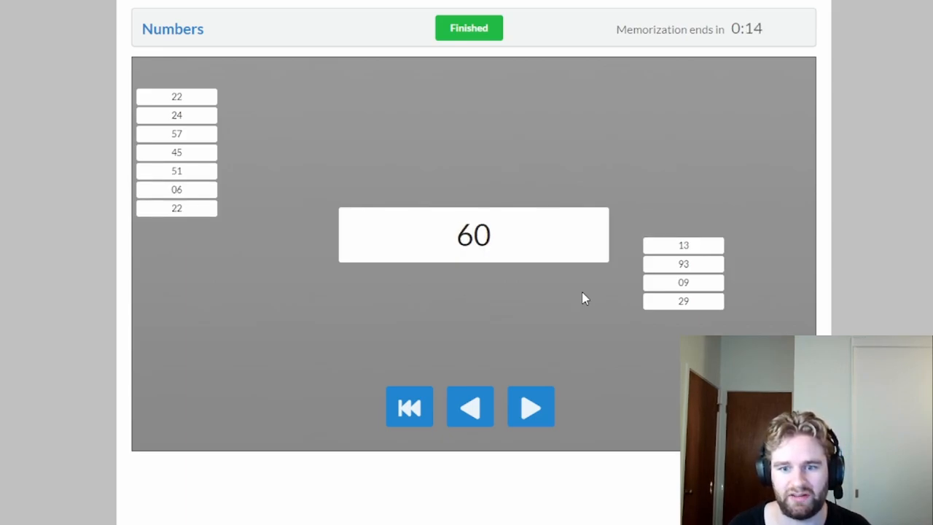
{"action": "left_click", "coordinate": [531, 406]}
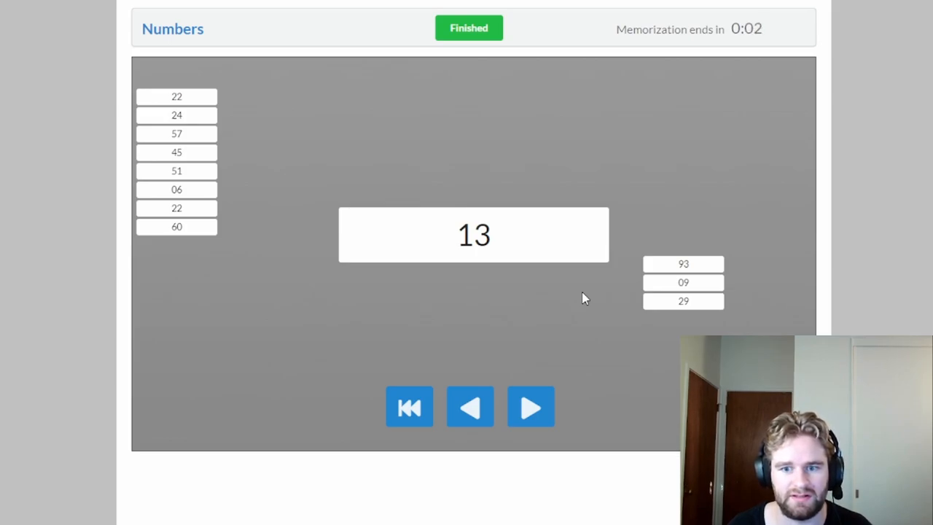
{"action": "left_click", "coordinate": [531, 407]}
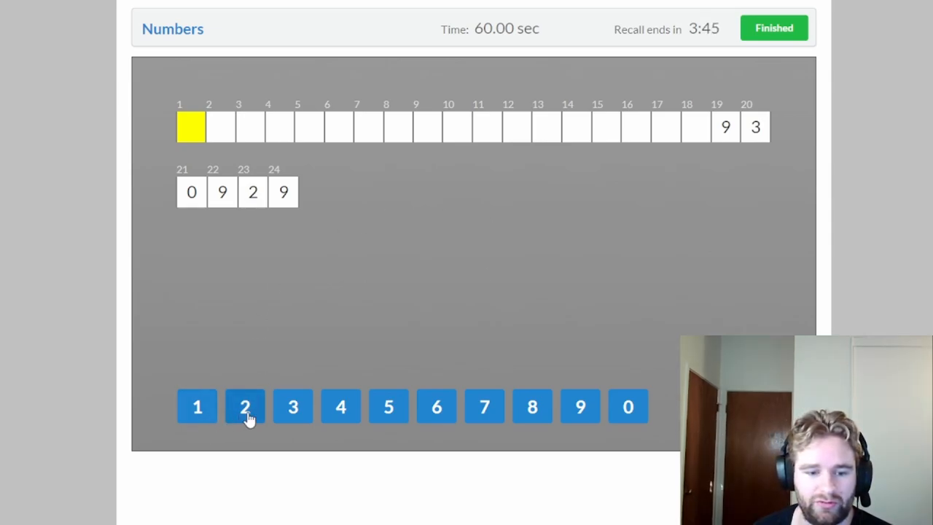
- Fill the remaining recall boxes with 2, 5, 0 and 1 and submit, scoring 20 of 24
{"action": "left_click", "coordinate": [244, 407]}
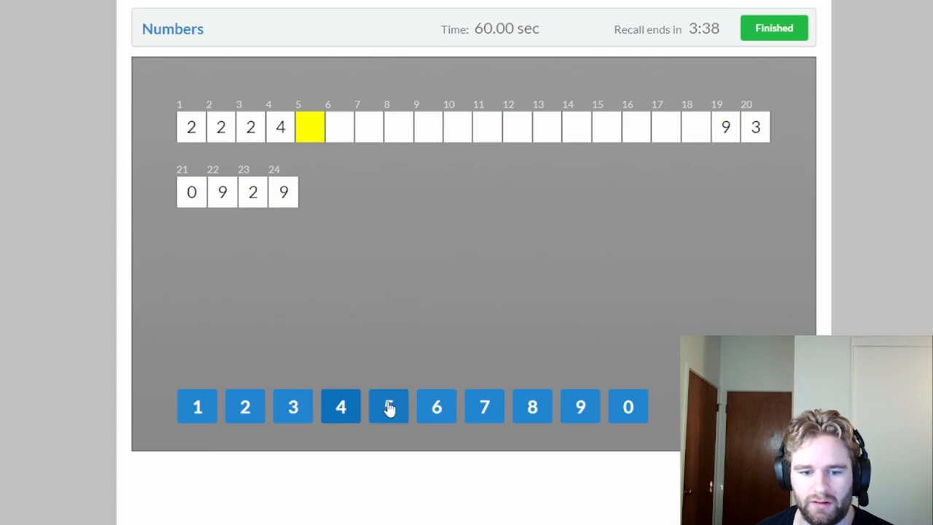
{"action": "left_click", "coordinate": [388, 405]}
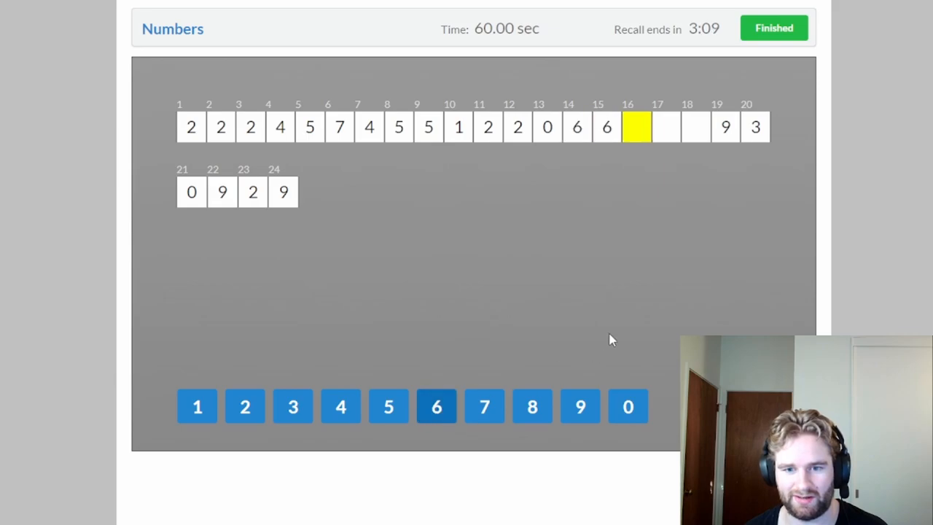
{"action": "left_click", "coordinate": [627, 405]}
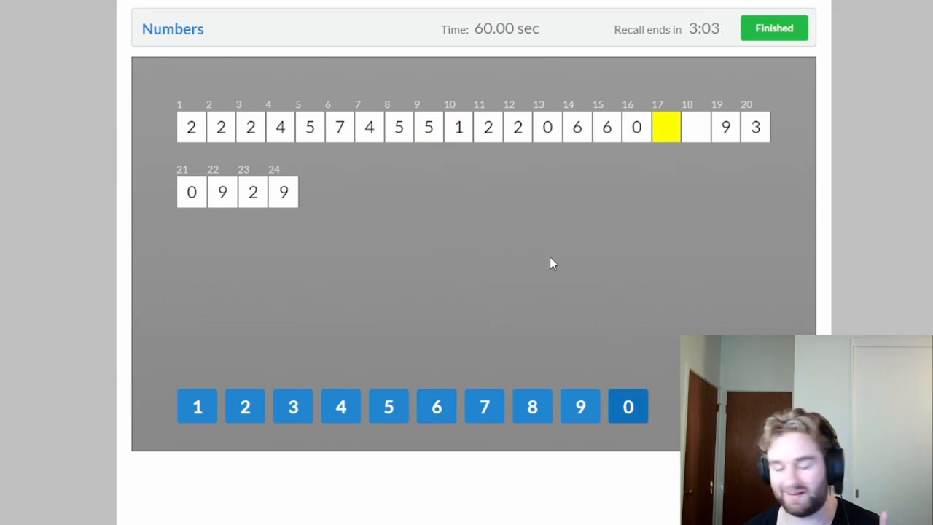
{"action": "left_click", "coordinate": [772, 27]}
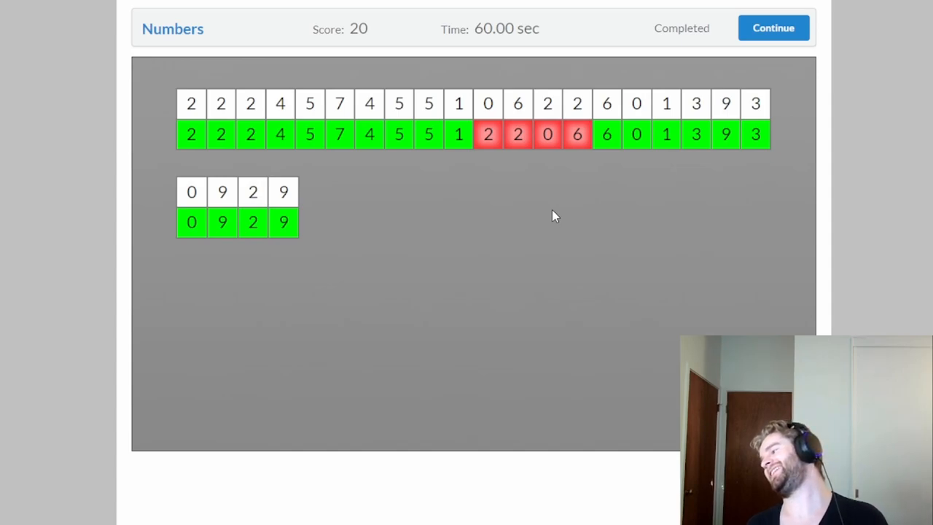
{"action": "mouse_move", "coordinate": [536, 227]}
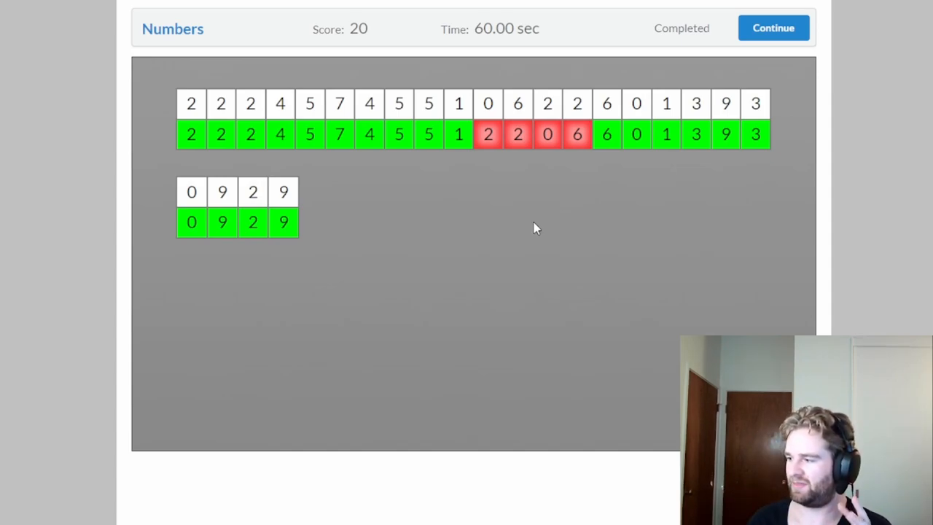
{"action": "mouse_move", "coordinate": [569, 224]}
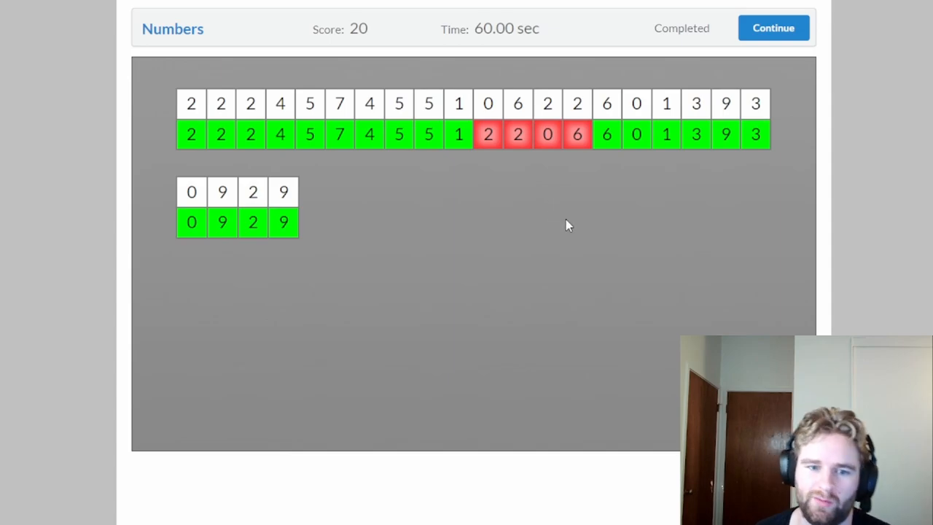
{"action": "mouse_move", "coordinate": [583, 277]}
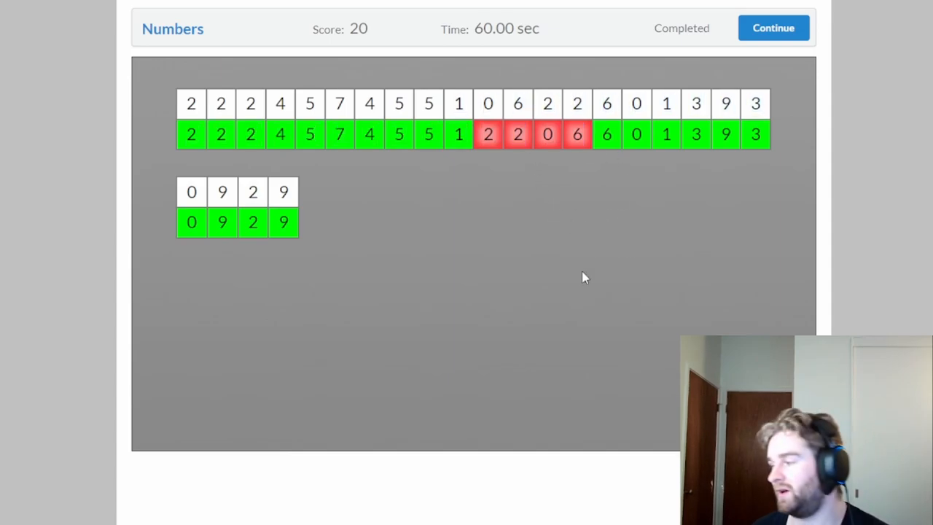
- Continue to a new 24-digit attempt and step through its digit pairs to memorize them
{"action": "left_click", "coordinate": [773, 28]}
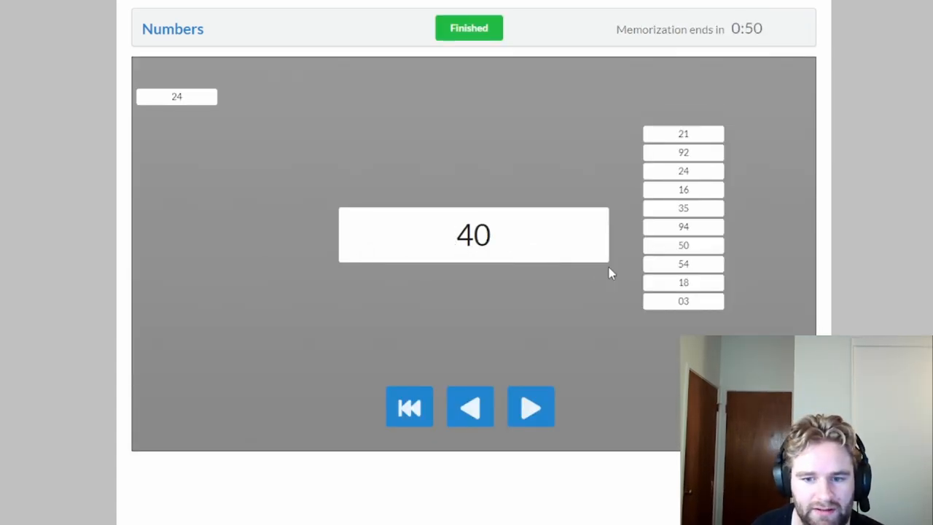
{"action": "left_click", "coordinate": [530, 407]}
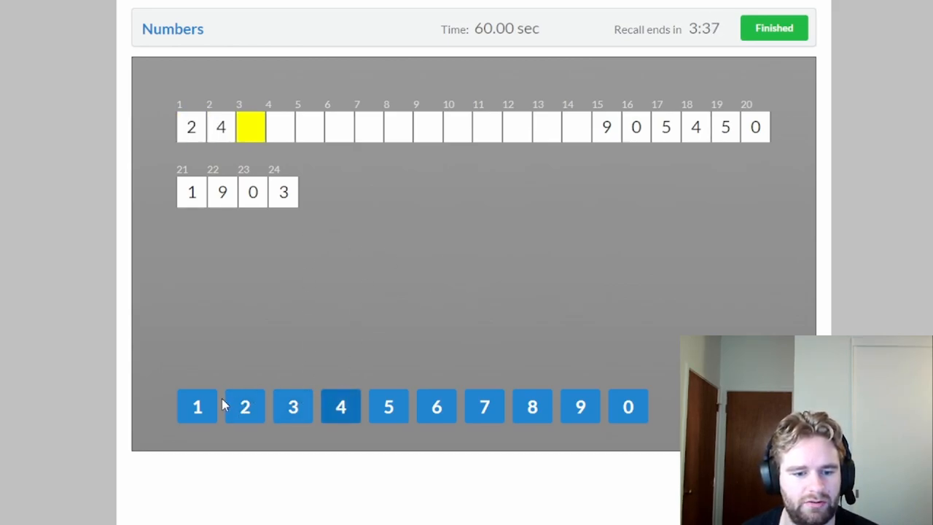
- Enter the recalled digits 4, 4 and 1 into boxes 3, 10 and 11, scoring 19 of 24
{"action": "left_click", "coordinate": [341, 406]}
{"action": "type", "text": "4021912"}
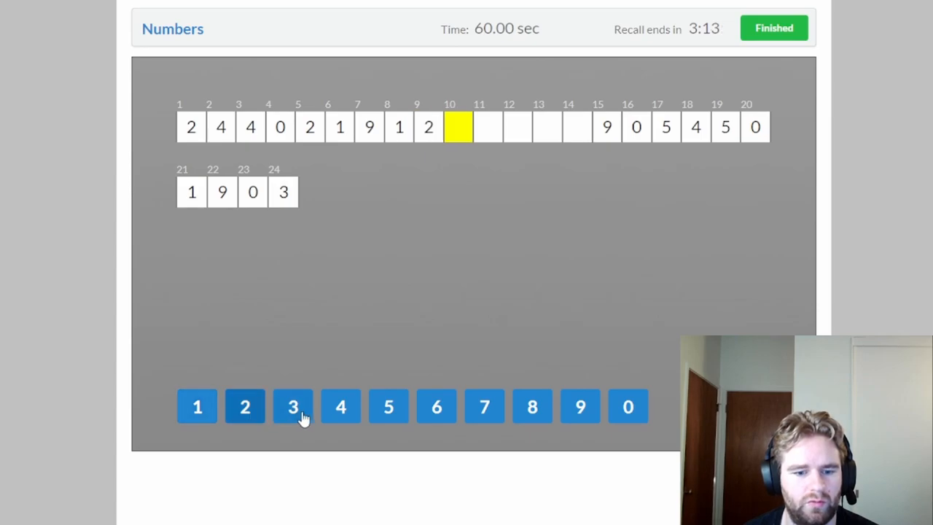
{"action": "left_click", "coordinate": [341, 407]}
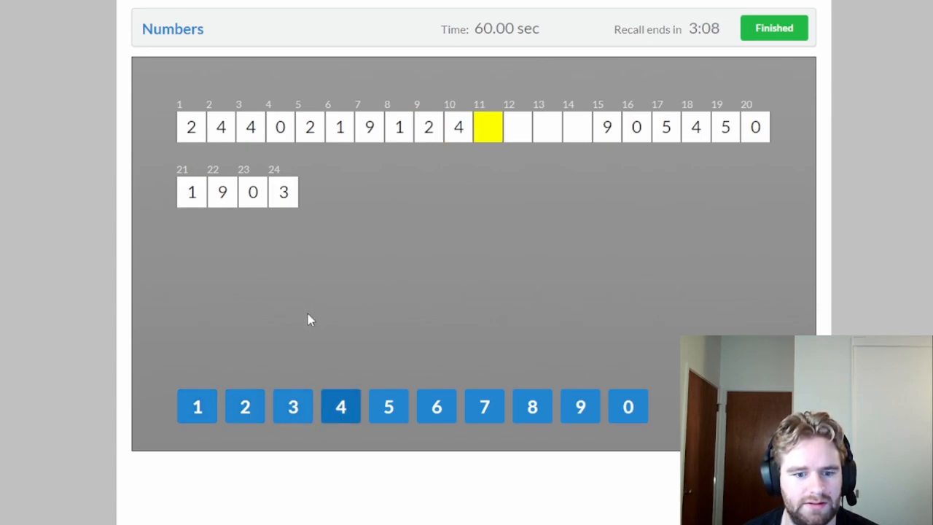
{"action": "left_click", "coordinate": [436, 405]}
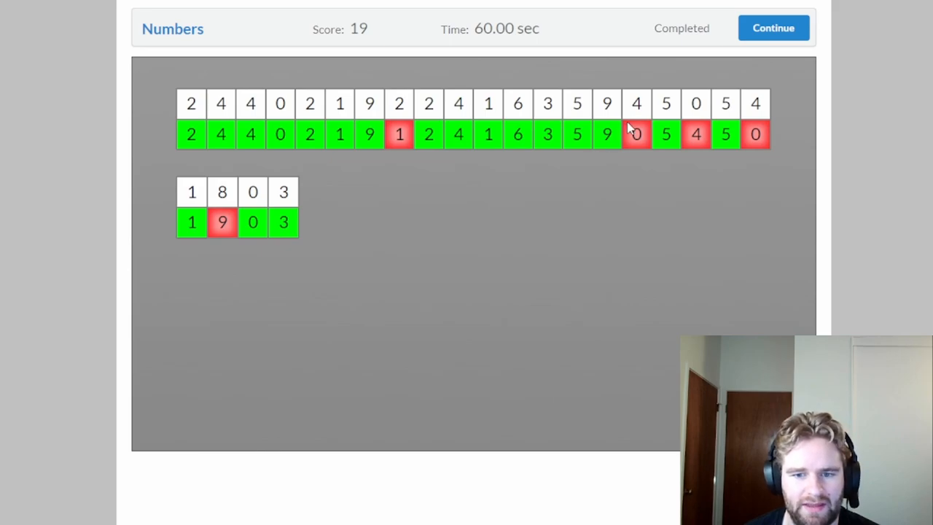
{"action": "mouse_move", "coordinate": [487, 260]}
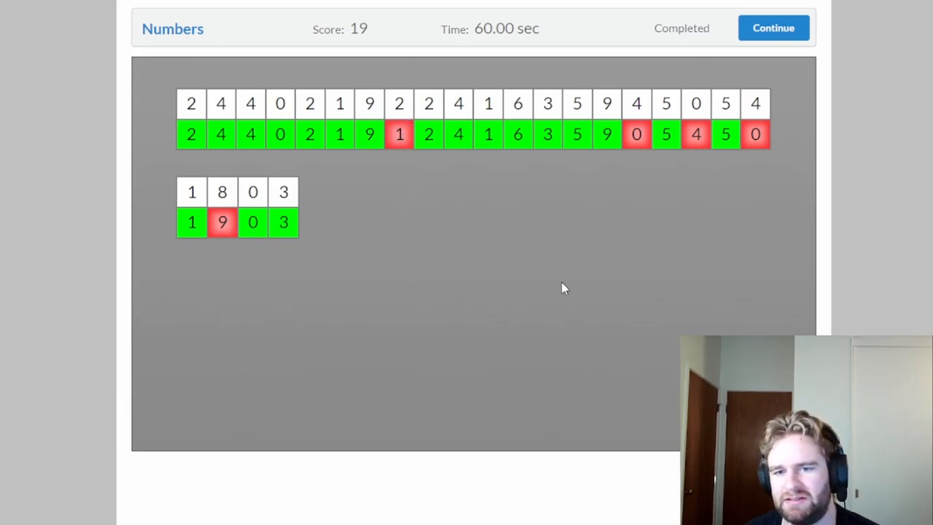
- Continue past the 19-point result to start a third Numbers attempt
{"action": "left_click", "coordinate": [772, 27]}
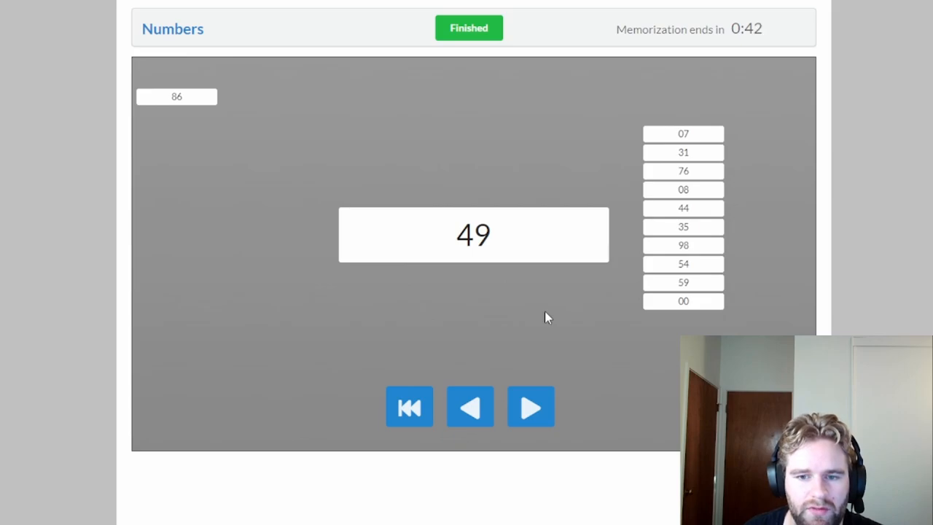
- Memorize the third attempt's digit pairs one after another until the empty 24-box recall grid appears
{"action": "left_click", "coordinate": [530, 406]}
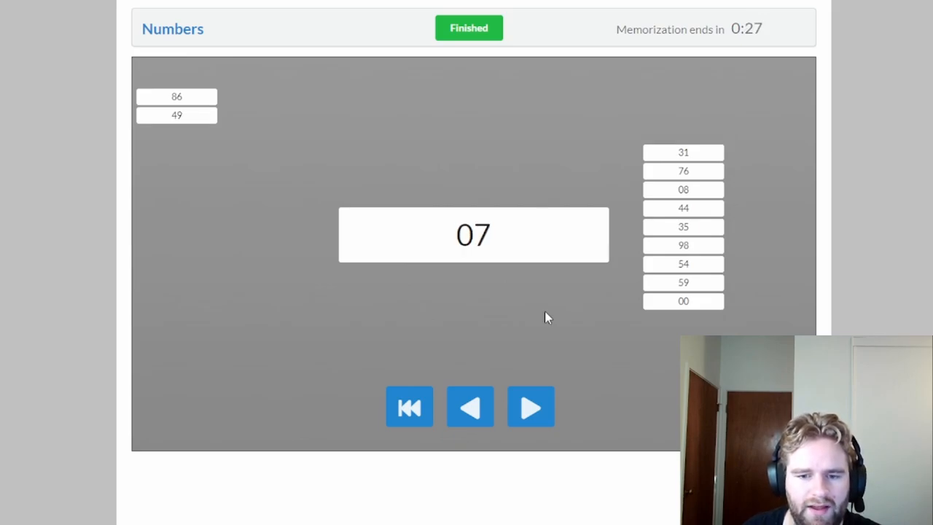
{"action": "left_click", "coordinate": [530, 407]}
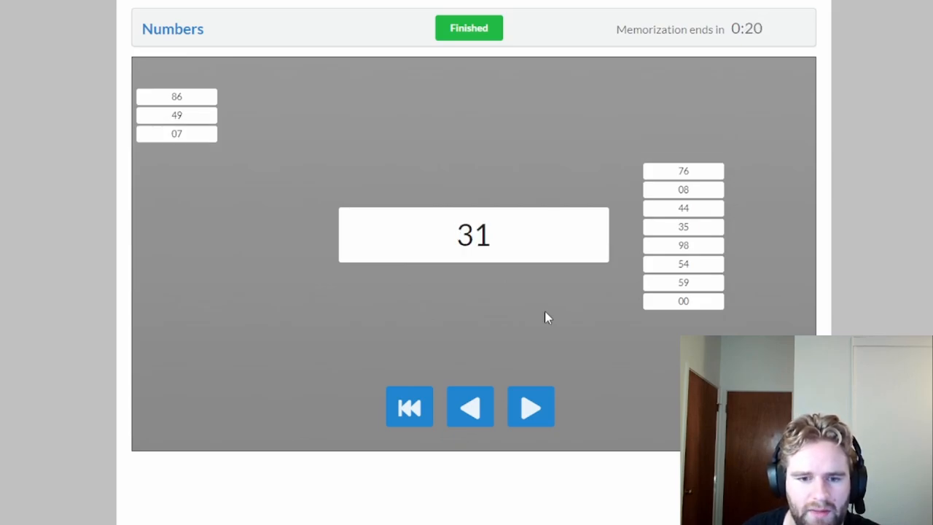
{"action": "left_click", "coordinate": [531, 407]}
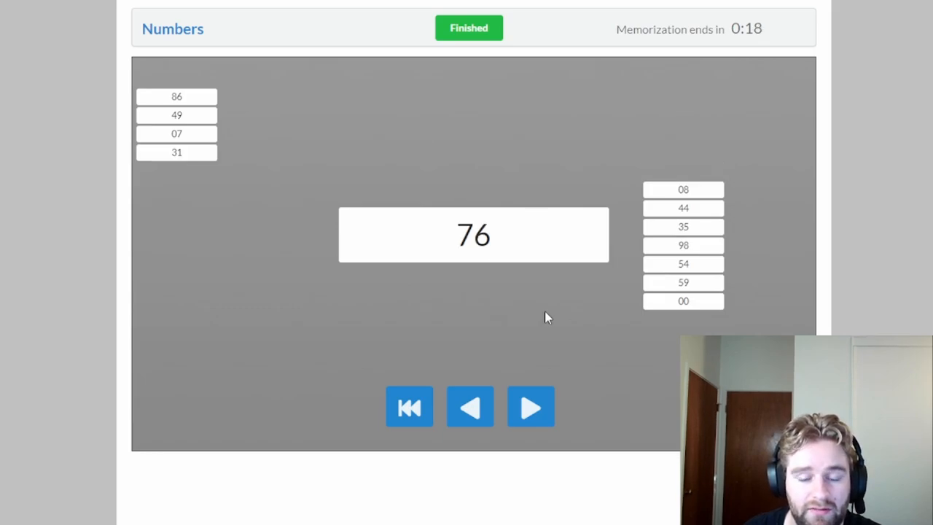
{"action": "left_click", "coordinate": [530, 406]}
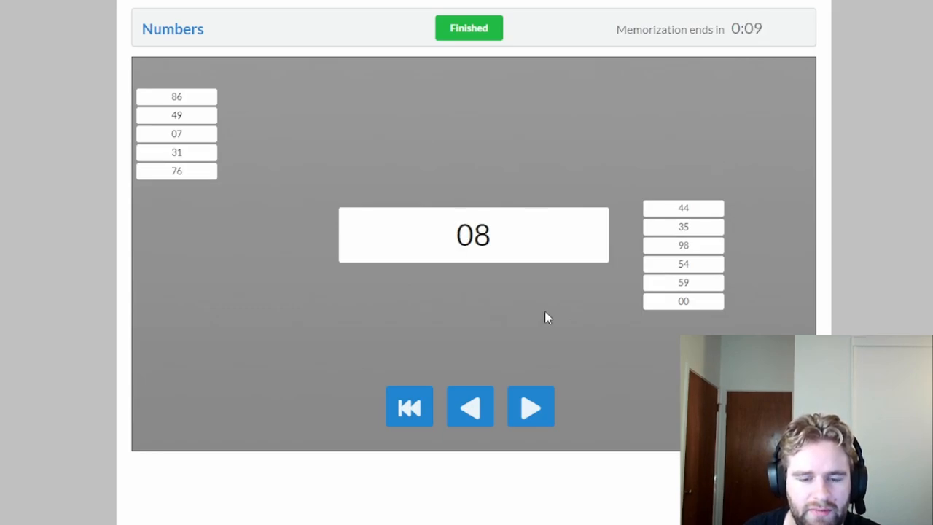
{"action": "left_click", "coordinate": [530, 407]}
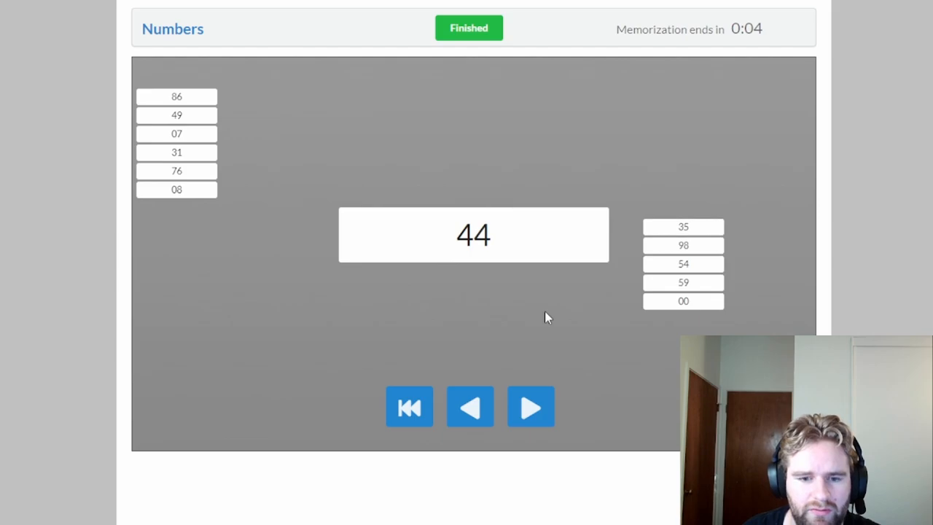
{"action": "left_click", "coordinate": [531, 407]}
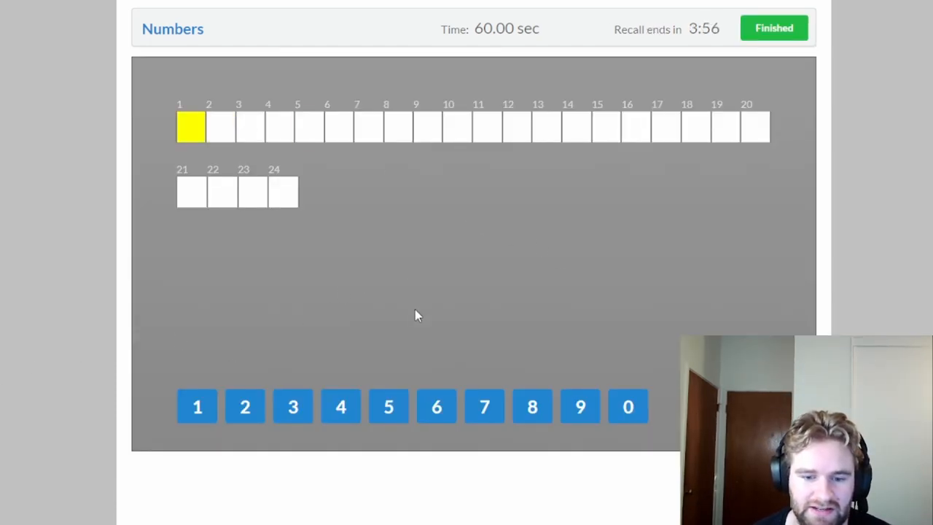
- Enter 8 and the fifth recalled digit, then abandon recall so Attempt 4 counts down
{"action": "left_click", "coordinate": [532, 405]}
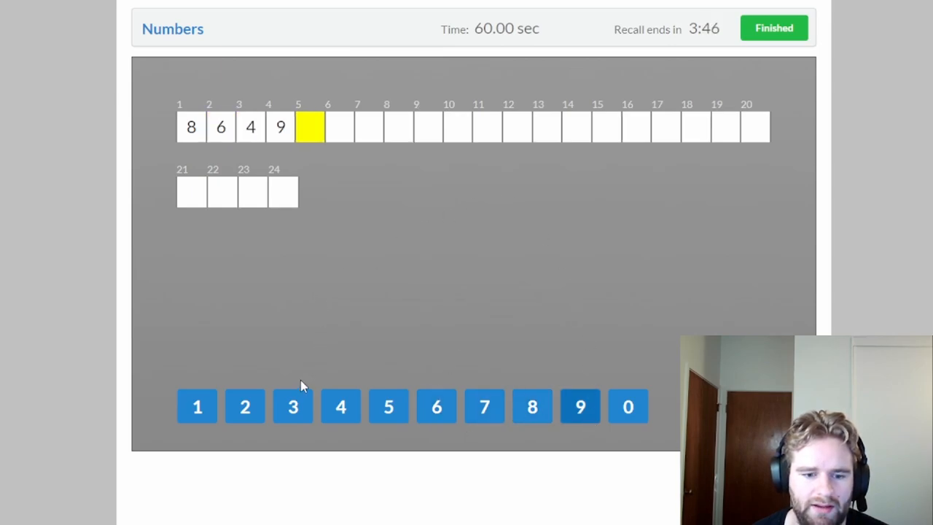
{"action": "left_click", "coordinate": [484, 405]}
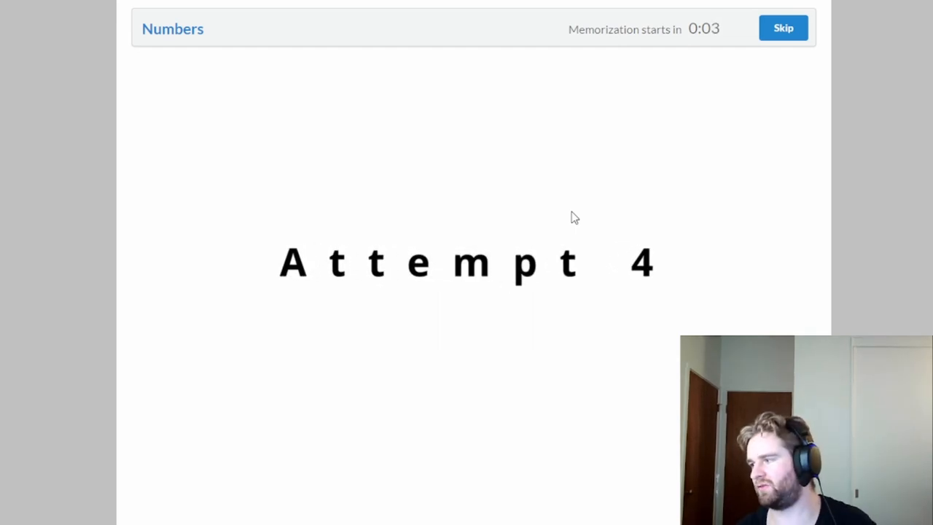
- Begin Attempt 5 of Level 4 and skip the wait before memorization
{"action": "left_click", "coordinate": [783, 28]}
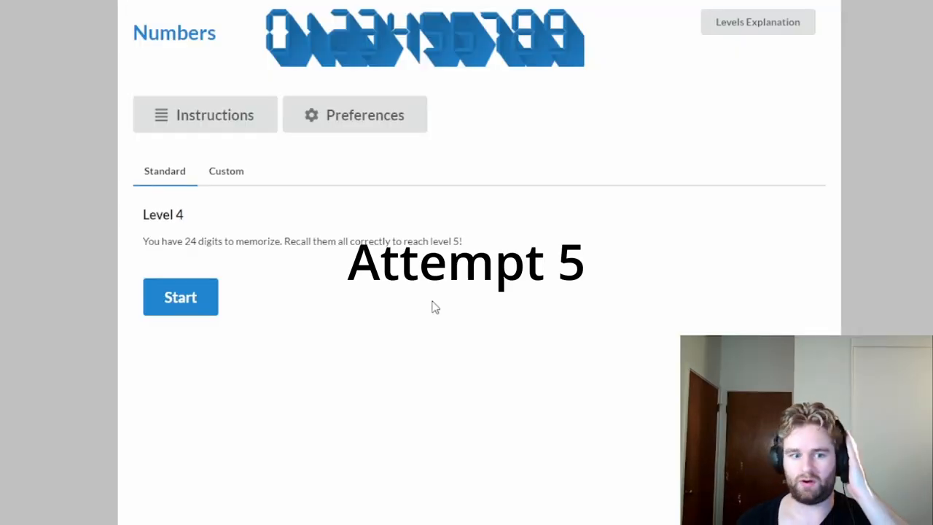
{"action": "left_click", "coordinate": [181, 297]}
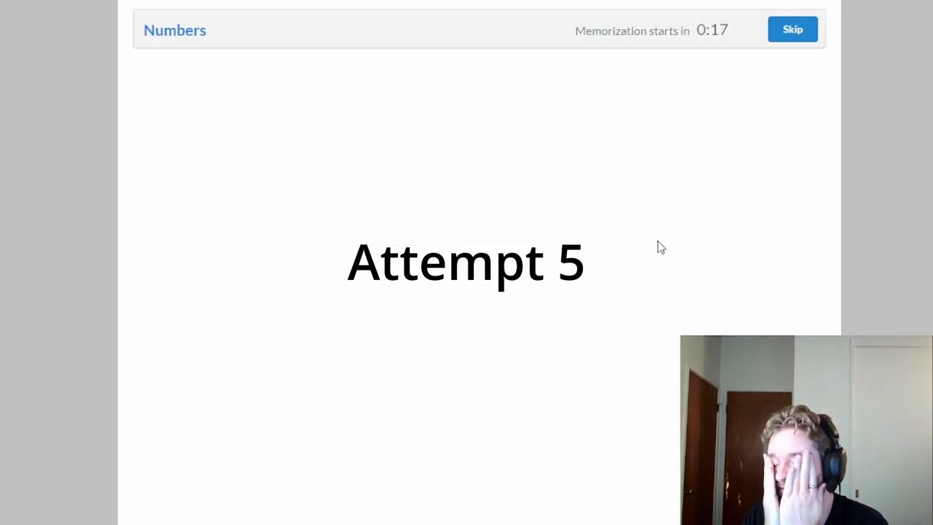
{"action": "left_click", "coordinate": [793, 29]}
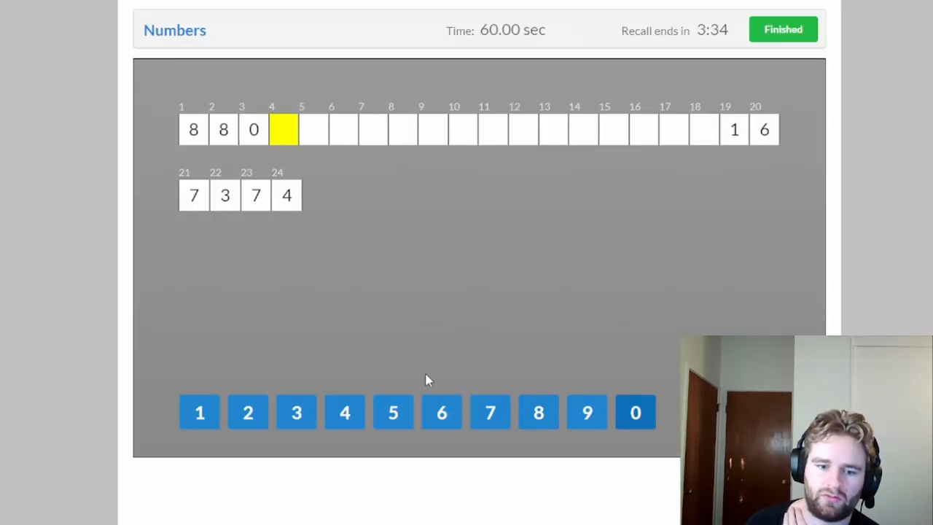
- Recall the 24 digits, including 4 at position four and 7s at twelve and fifteen, scoring 23
{"action": "left_click", "coordinate": [344, 411]}
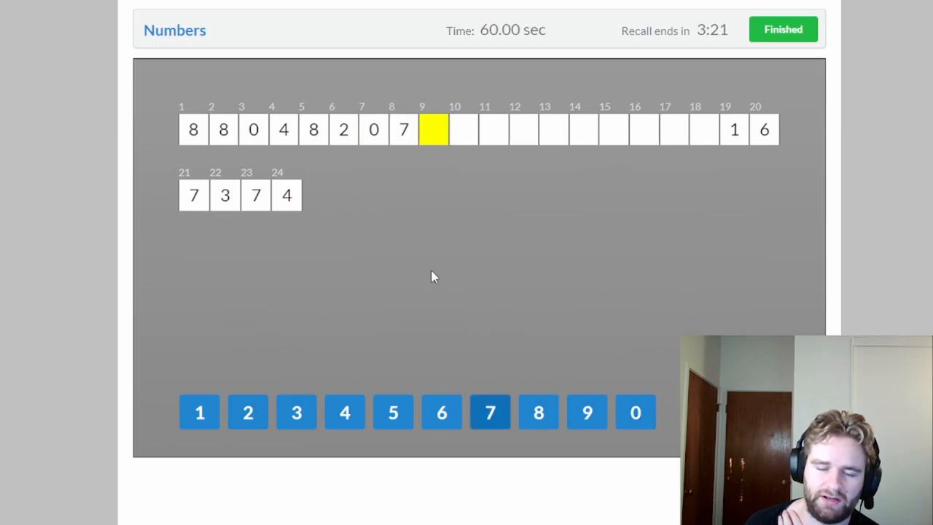
{"action": "mouse_move", "coordinate": [586, 411]}
{"action": "type", "text": "982"}
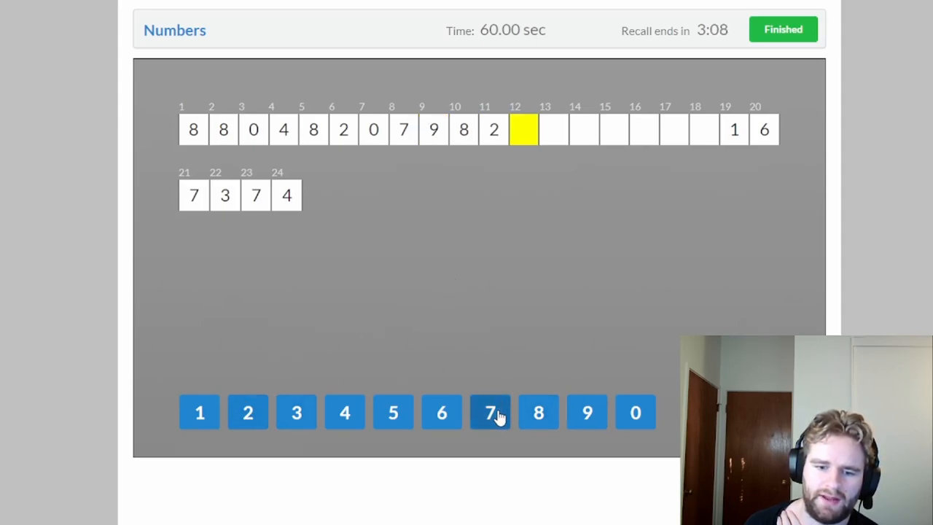
{"action": "left_click", "coordinate": [490, 412]}
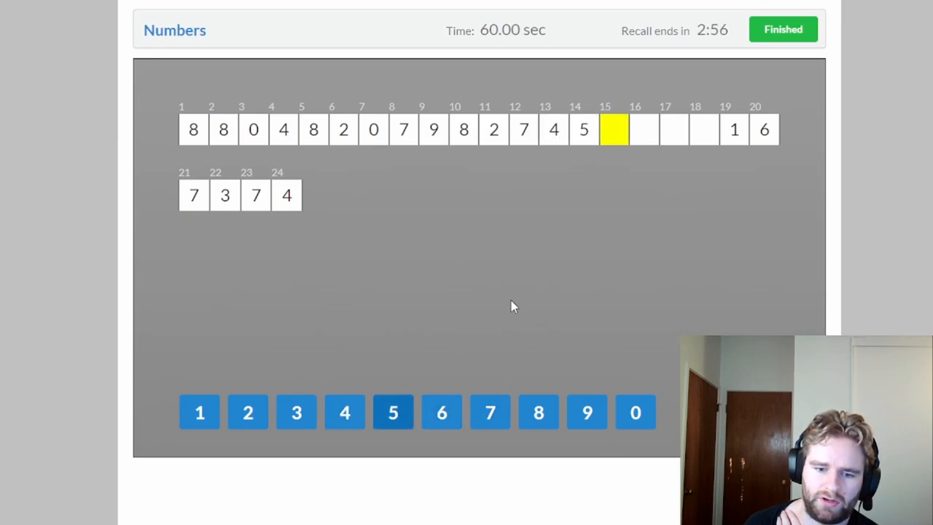
{"action": "left_click", "coordinate": [490, 411]}
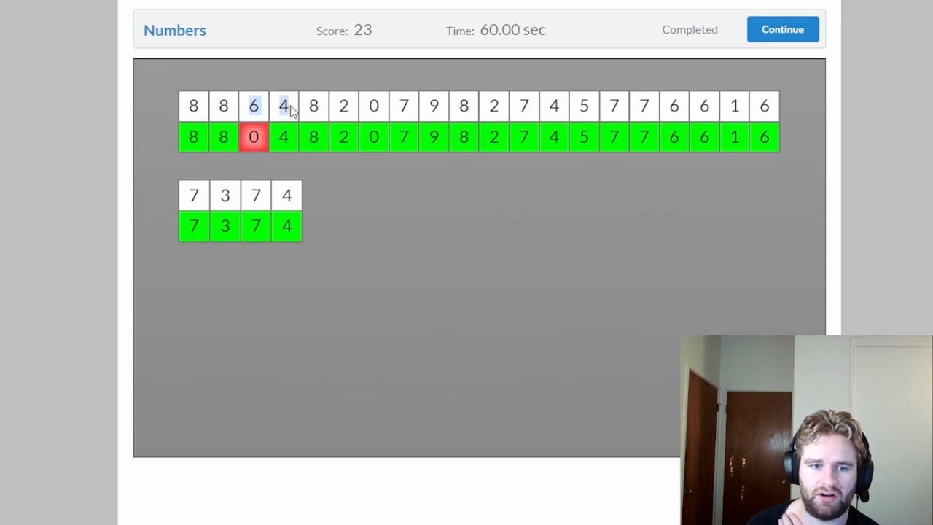
- Move past the scored attempt and enter the next recalled digits of Attempt 6
{"action": "left_click", "coordinate": [782, 29]}
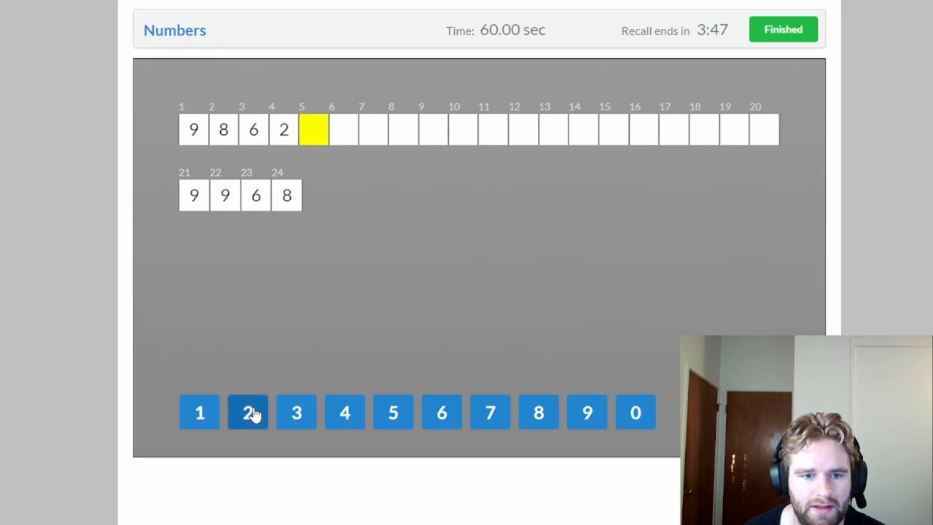
{"action": "left_click", "coordinate": [441, 411]}
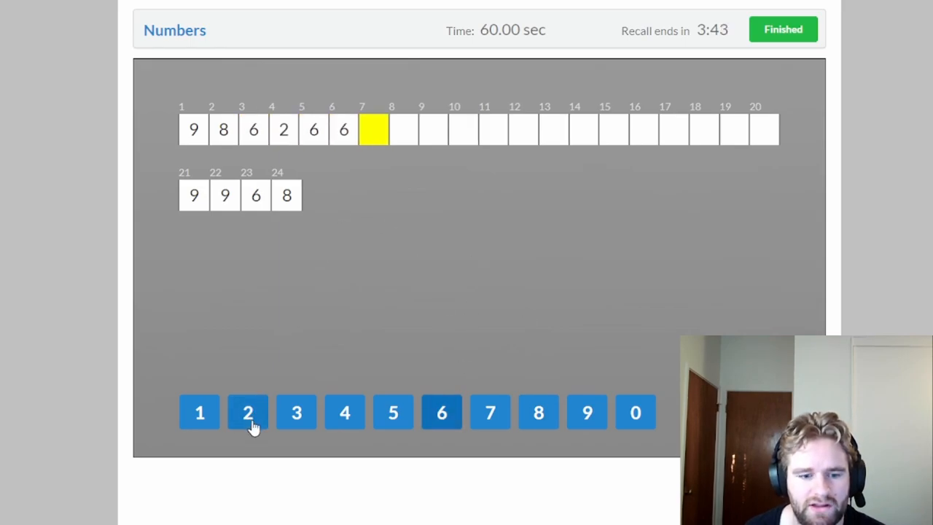
{"action": "left_click", "coordinate": [248, 411]}
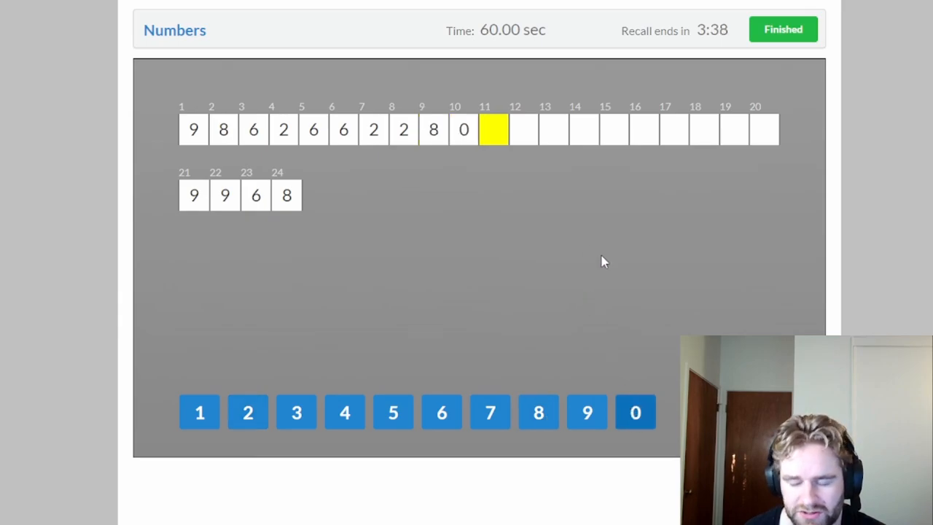
{"action": "left_click", "coordinate": [394, 411]}
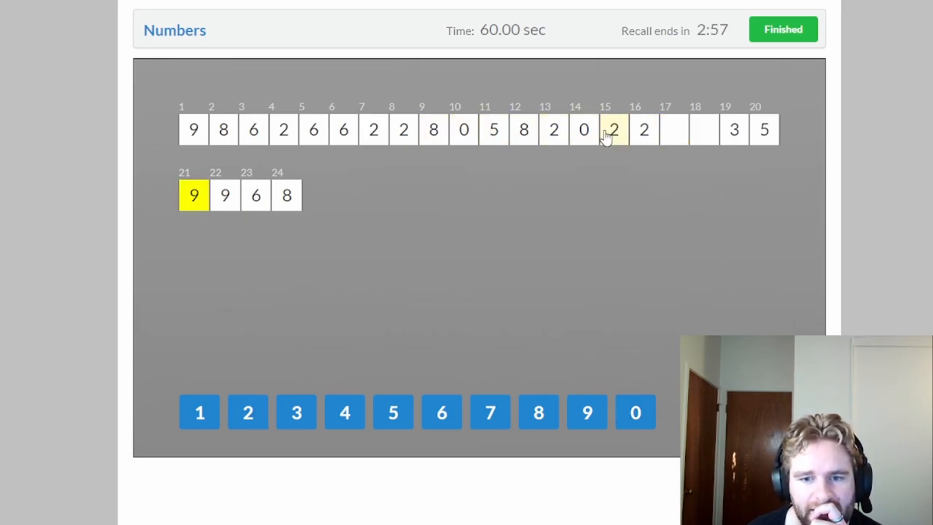
- Revise digit position 15, finish, and start another Level 4 attempt
{"action": "left_click", "coordinate": [782, 29]}
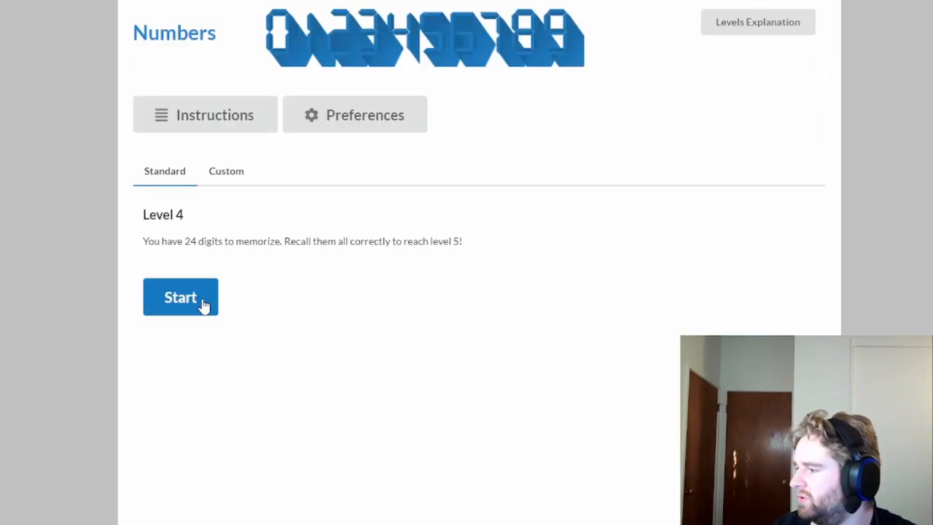
{"action": "left_click", "coordinate": [181, 298]}
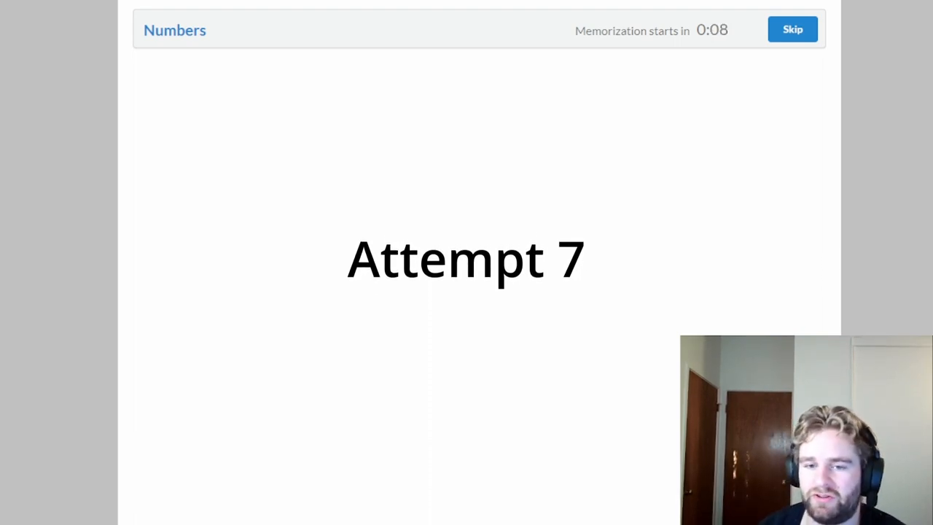
- Memorize and recall Attempt 7 for a score of 14, then move on to the next recall
{"action": "left_click", "coordinate": [793, 30]}
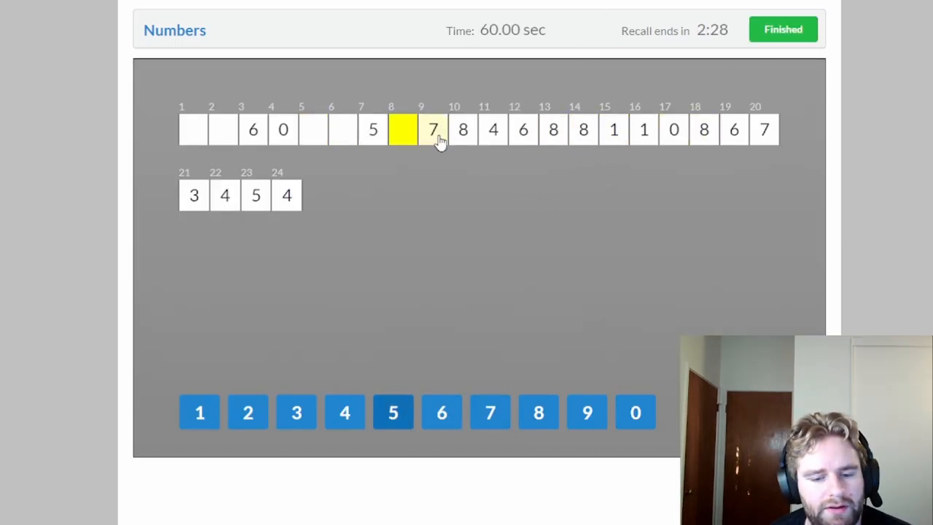
{"action": "left_click", "coordinate": [489, 411]}
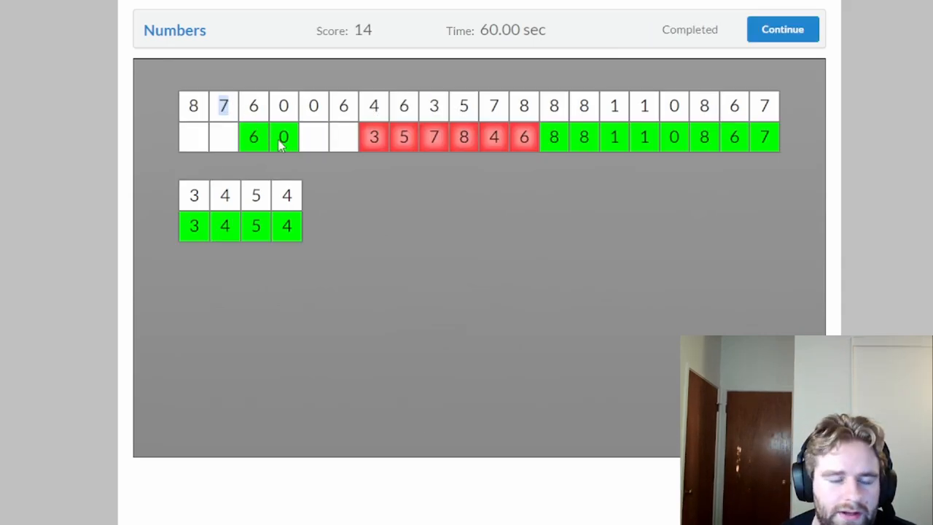
{"action": "left_click", "coordinate": [781, 29]}
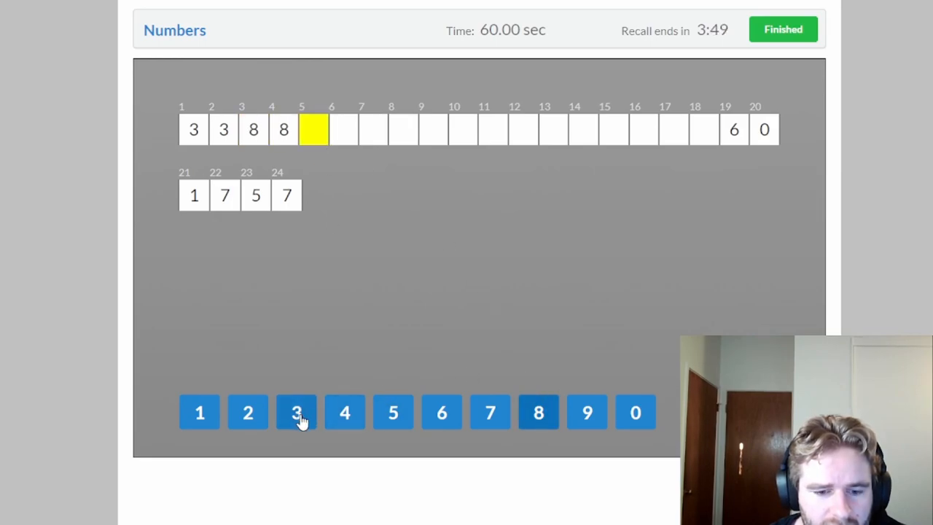
- Finish the recall scoring 22 and skip ahead into the next memorization
{"action": "left_click", "coordinate": [783, 30]}
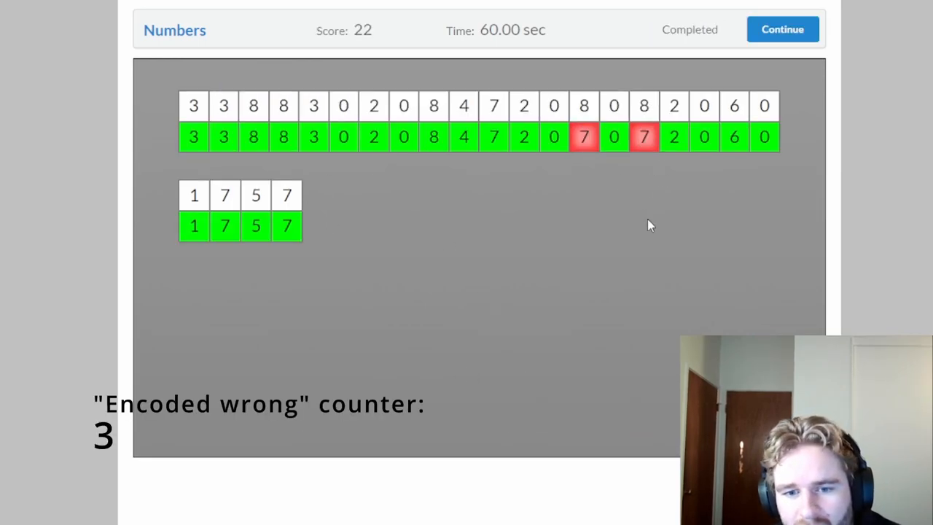
{"action": "mouse_move", "coordinate": [632, 113]}
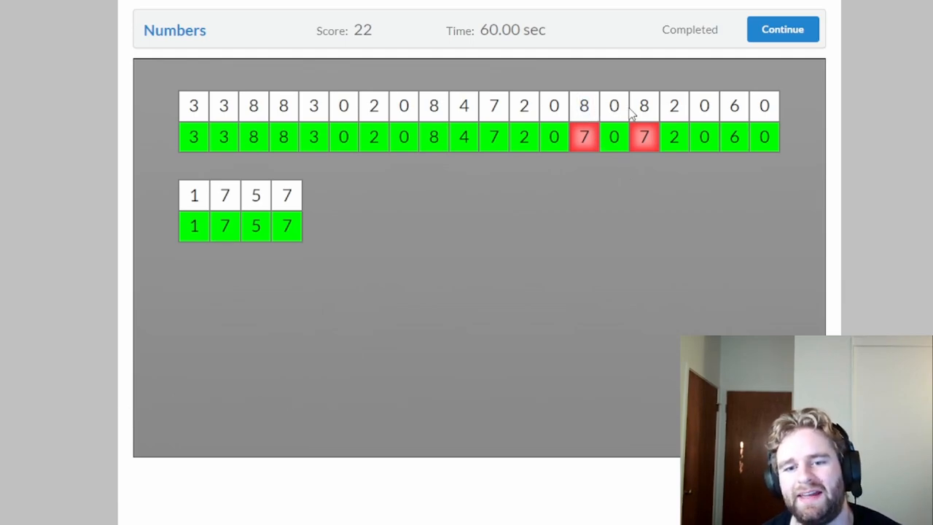
{"action": "mouse_move", "coordinate": [649, 99]}
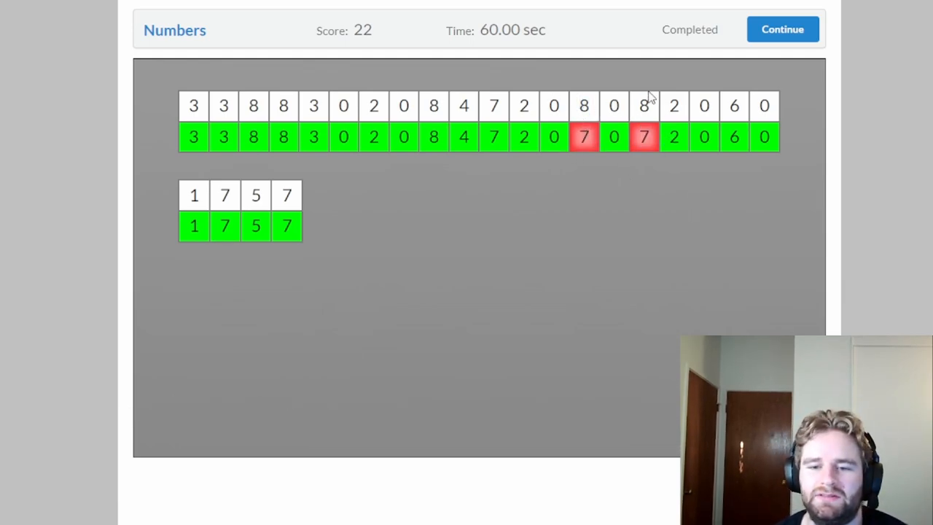
{"action": "left_click", "coordinate": [782, 29]}
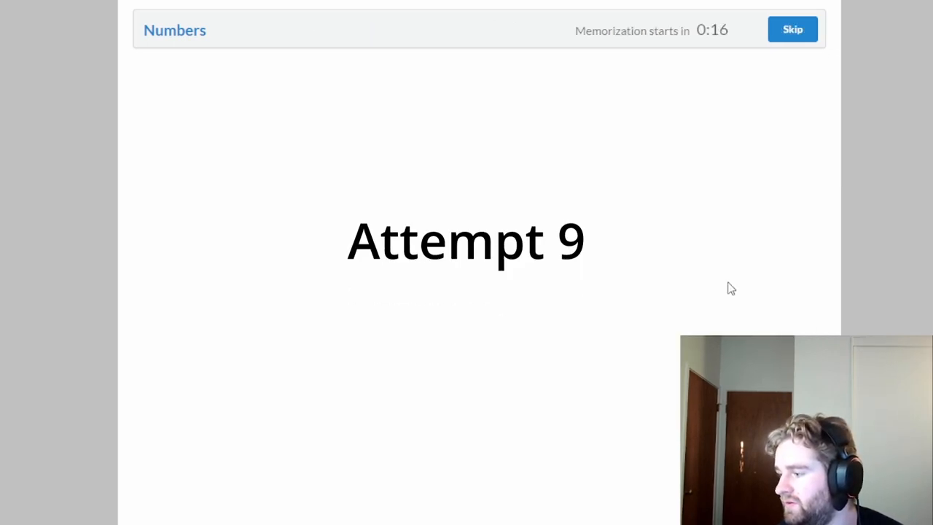
{"action": "left_click", "coordinate": [793, 29]}
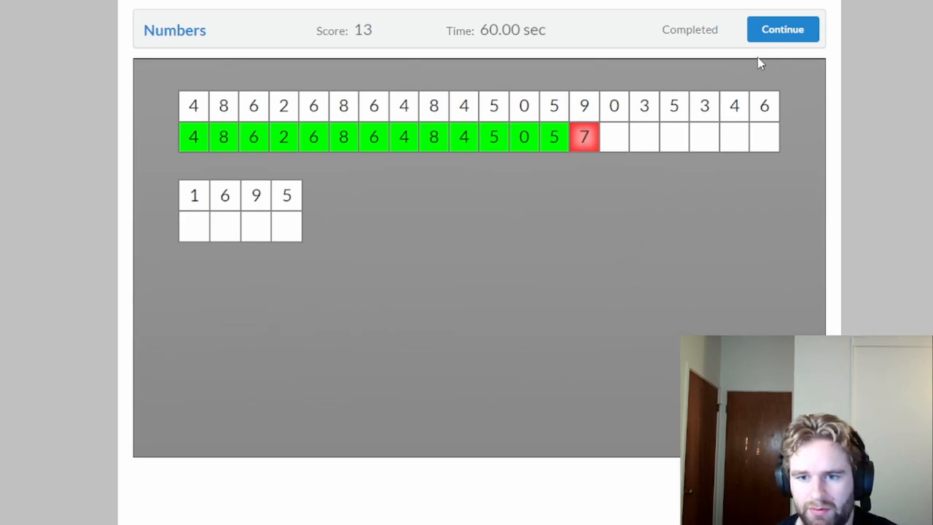
- Complete two more Level 4 attempts scoring 13 and 18 and leave their results
{"action": "left_click", "coordinate": [781, 29]}
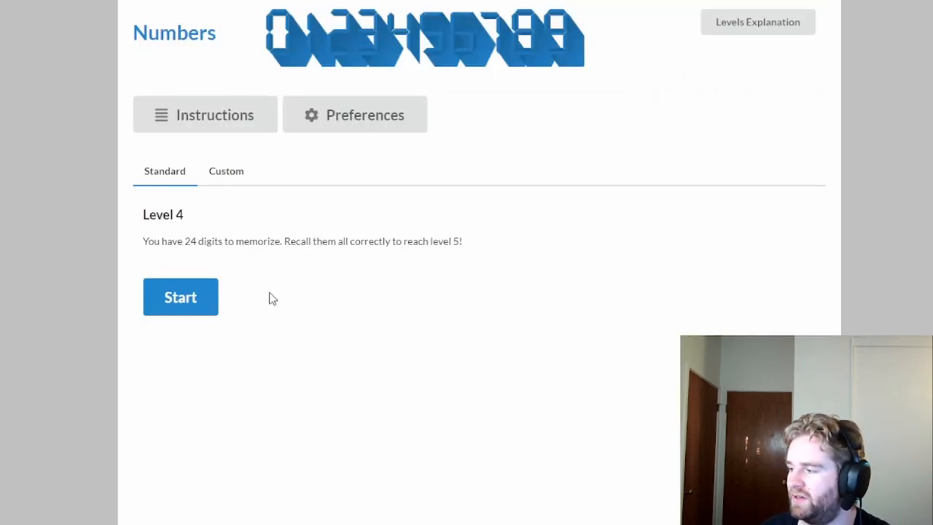
{"action": "mouse_move", "coordinate": [210, 307]}
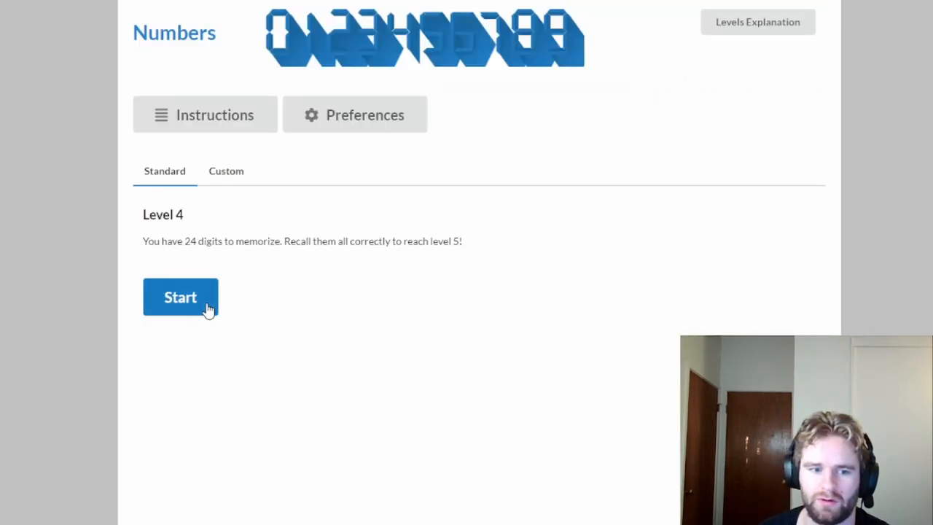
{"action": "left_click", "coordinate": [181, 298]}
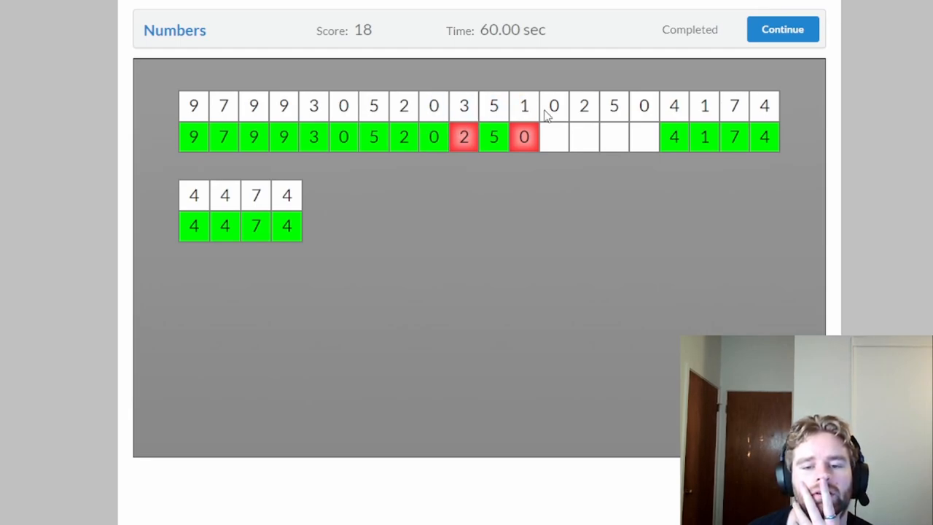
{"action": "mouse_move", "coordinate": [619, 189]}
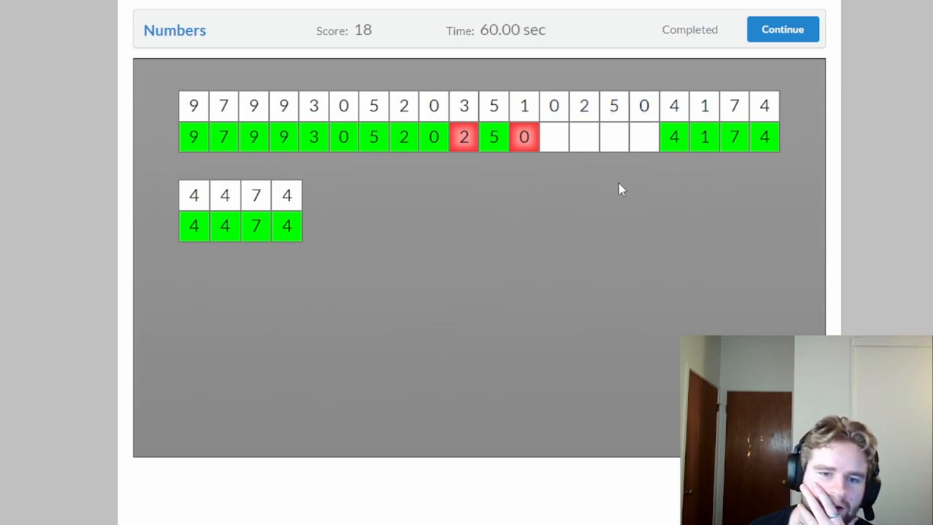
{"action": "left_click", "coordinate": [782, 29]}
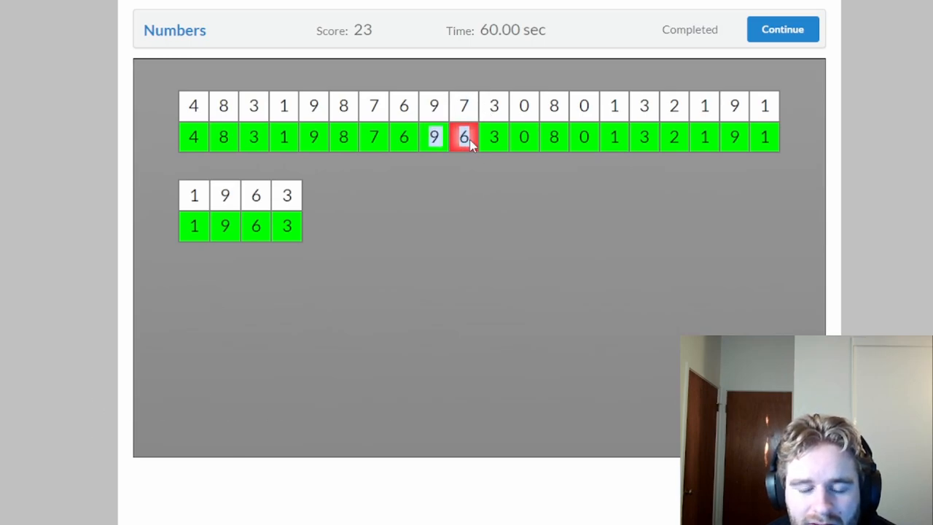
- Score a perfect 24 on the final attempt and accept the 'You have reached level 5!' dialog
{"action": "left_click", "coordinate": [782, 29]}
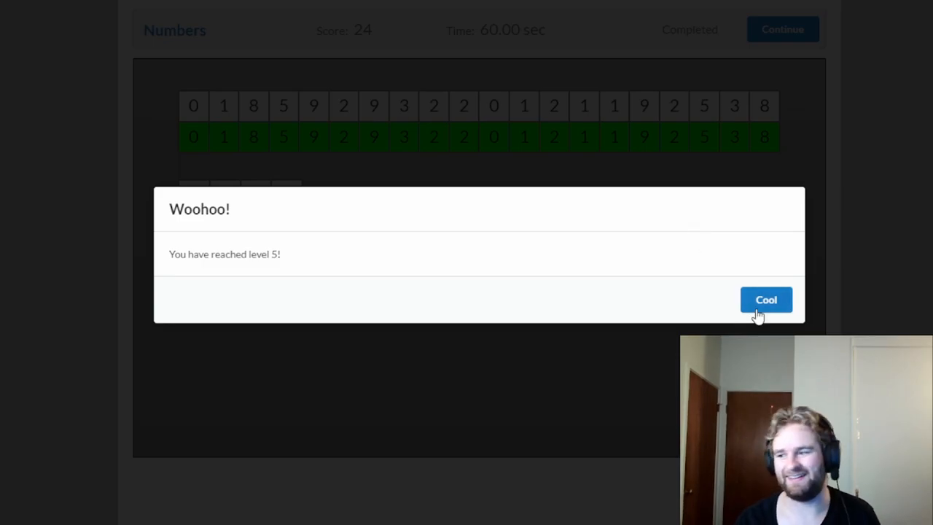
{"action": "left_click", "coordinate": [767, 300]}
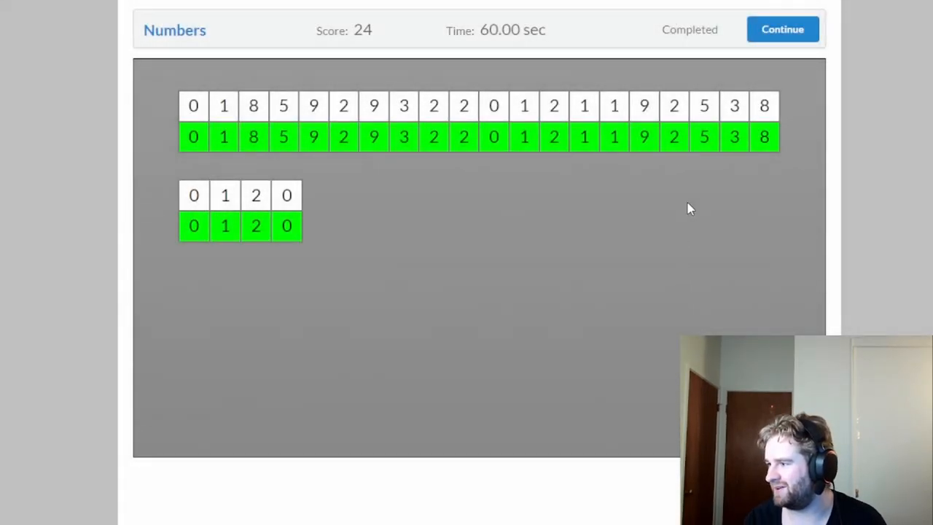
{"action": "left_click", "coordinate": [782, 29]}
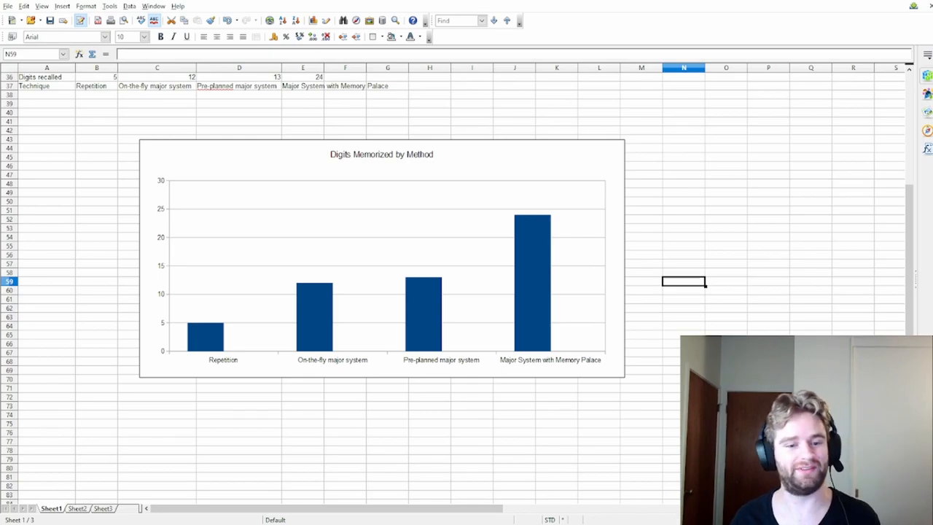
{"action": "left_click", "coordinate": [684, 245]}
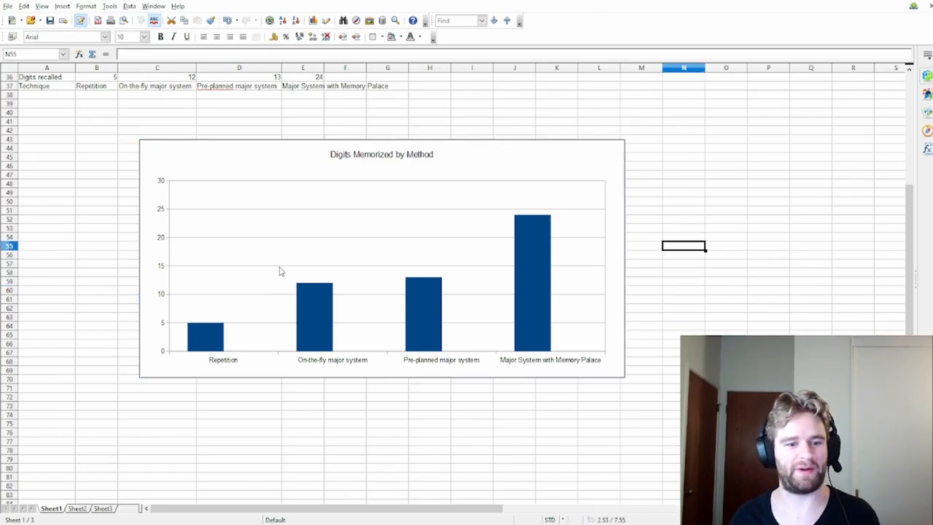
{"action": "left_click", "coordinate": [382, 260]}
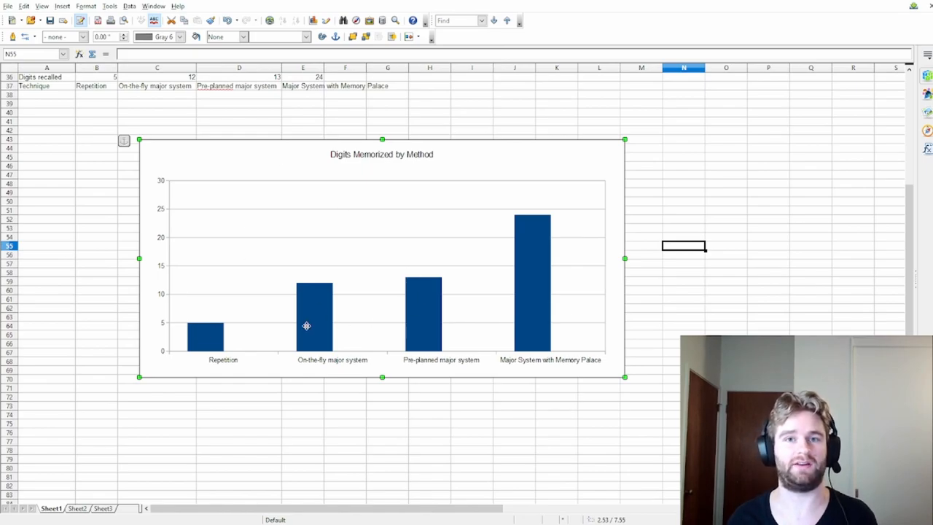
{"action": "mouse_move", "coordinate": [303, 304]}
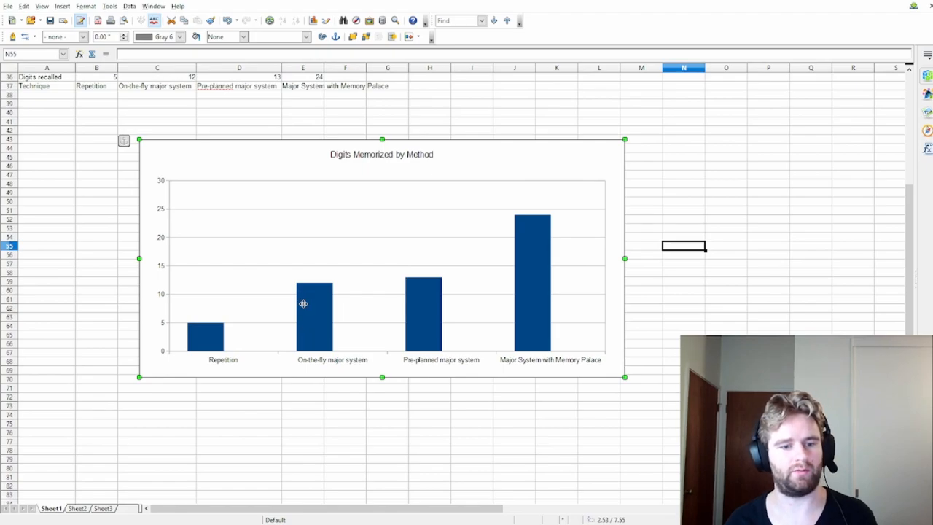
{"action": "mouse_move", "coordinate": [432, 318]}
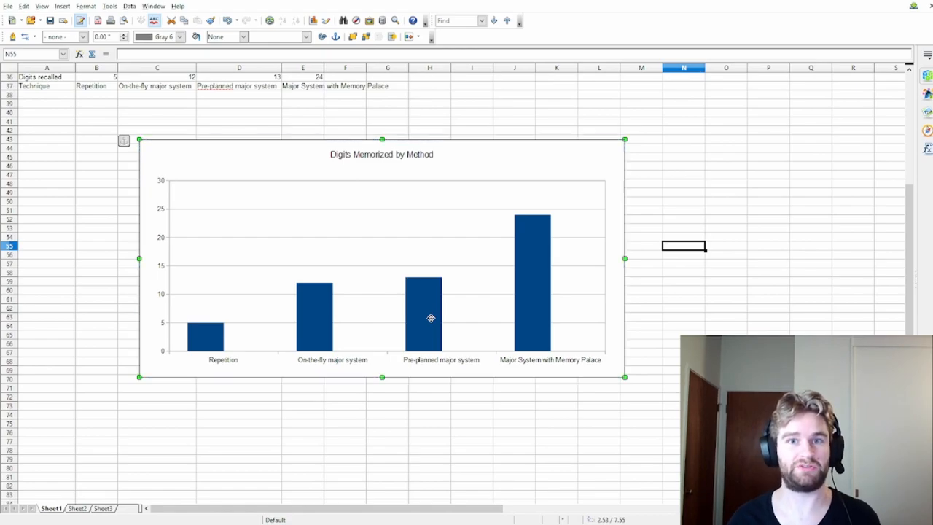
{"action": "mouse_move", "coordinate": [536, 298]}
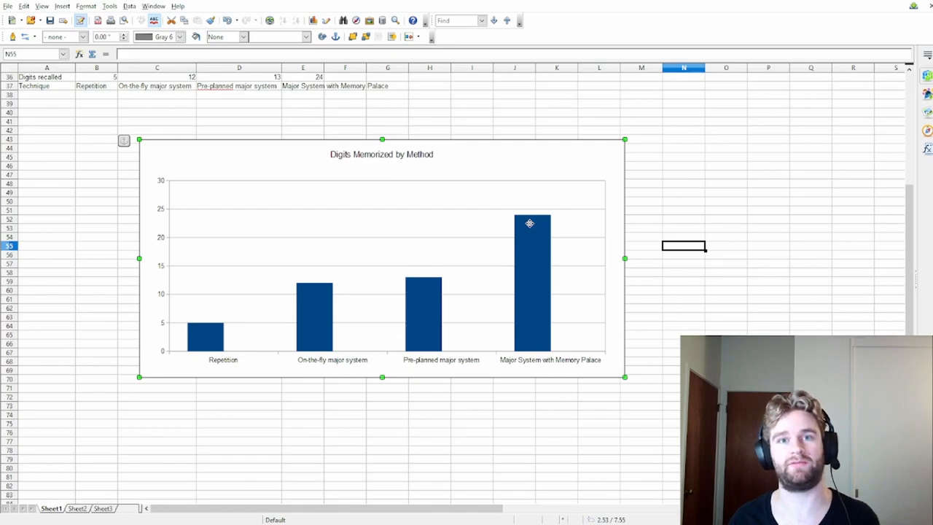
{"action": "mouse_move", "coordinate": [619, 280]}
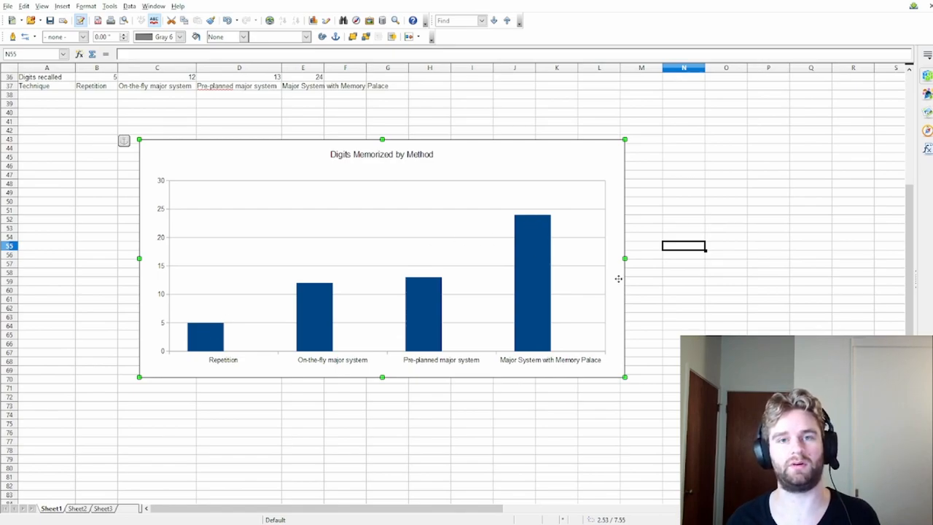